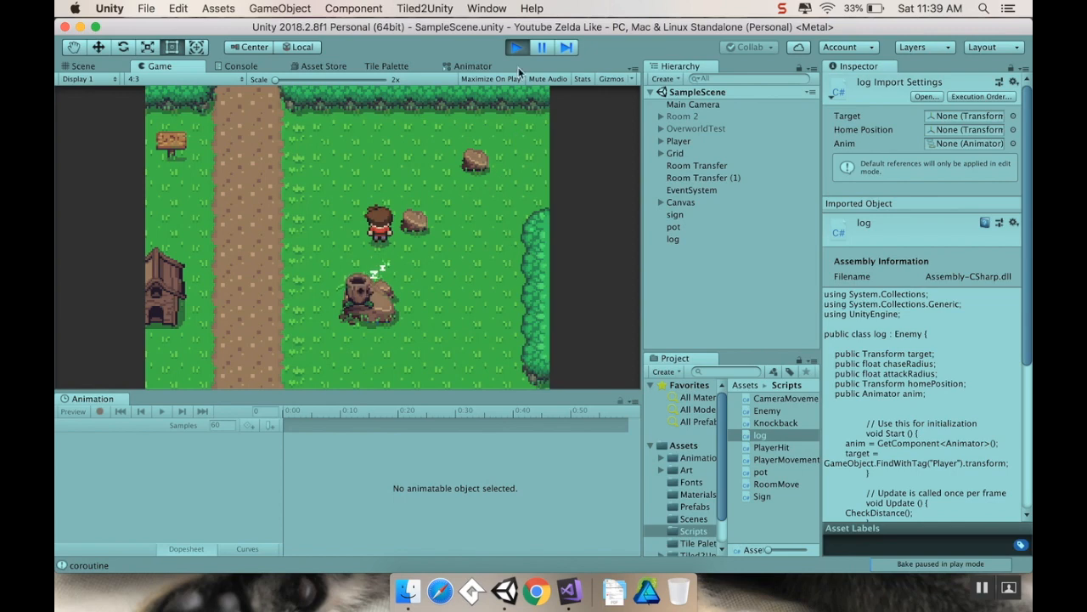
Stop play mode and set the log's Rigidbody 2D body type to Dynamic
click(81, 66)
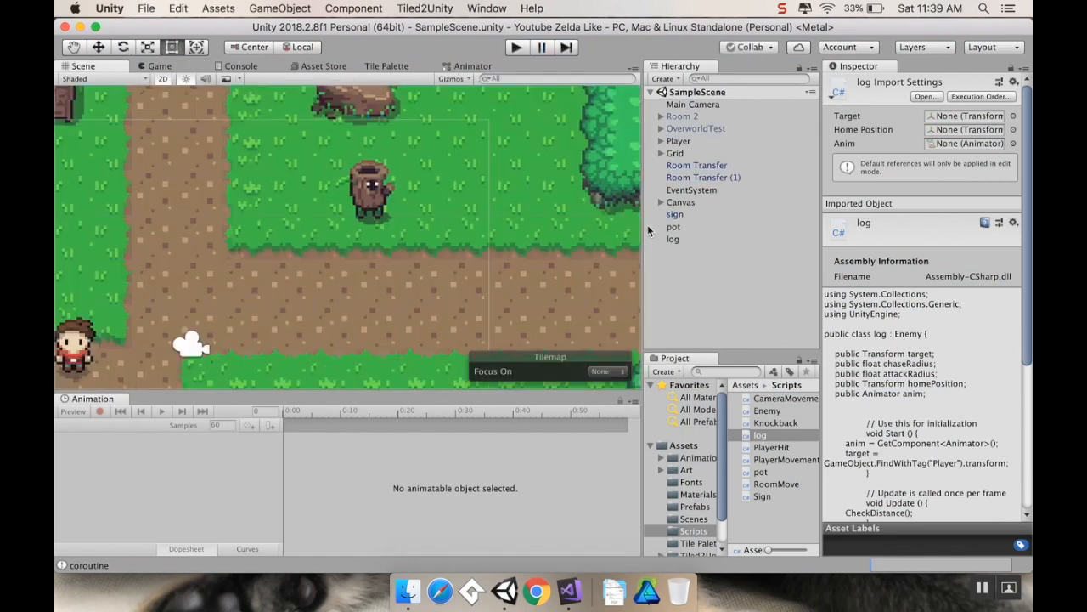
click(673, 238)
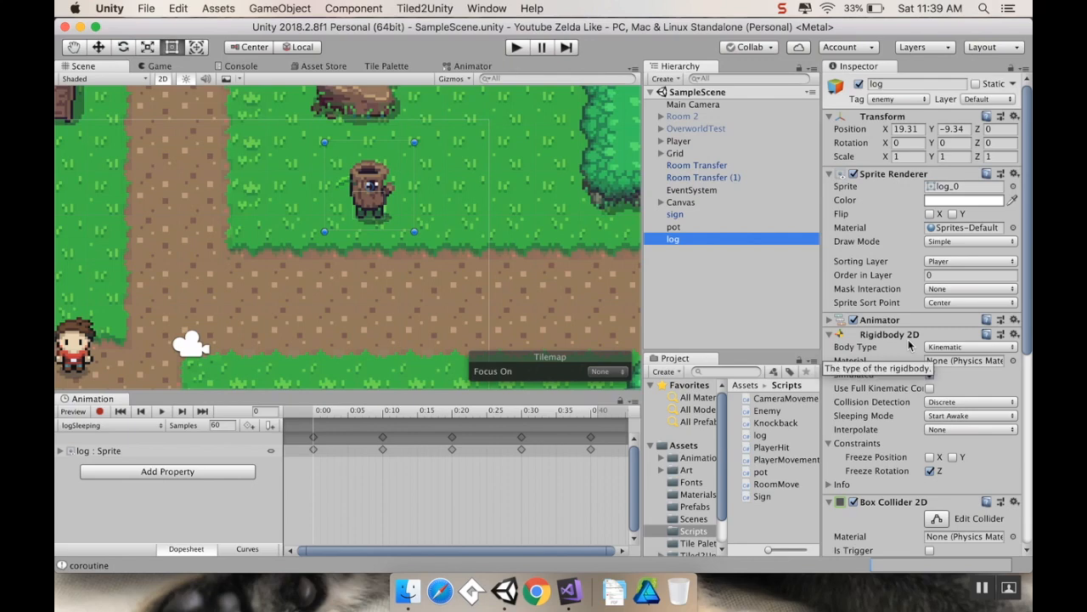
click(968, 347)
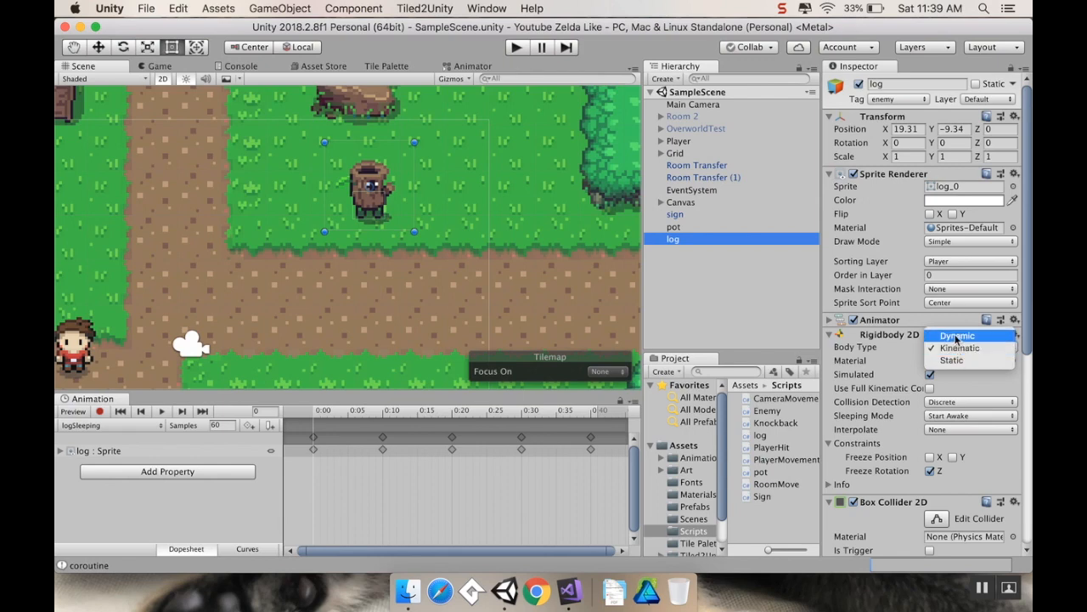
click(958, 335)
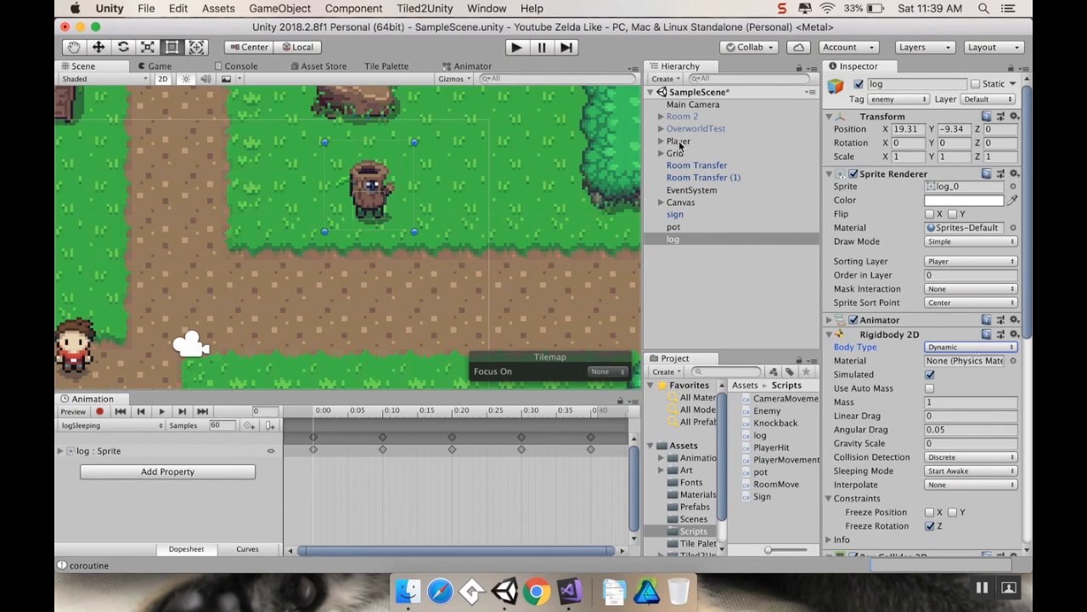
Check the Player's physics settings, then reselect the log and reopen its body type list
click(678, 140)
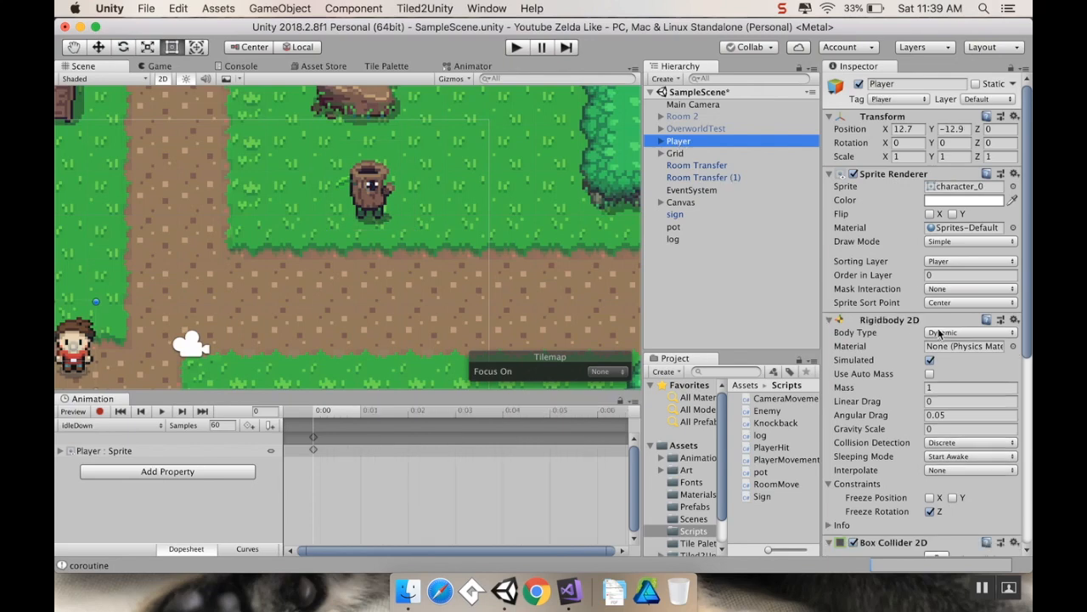
click(672, 238)
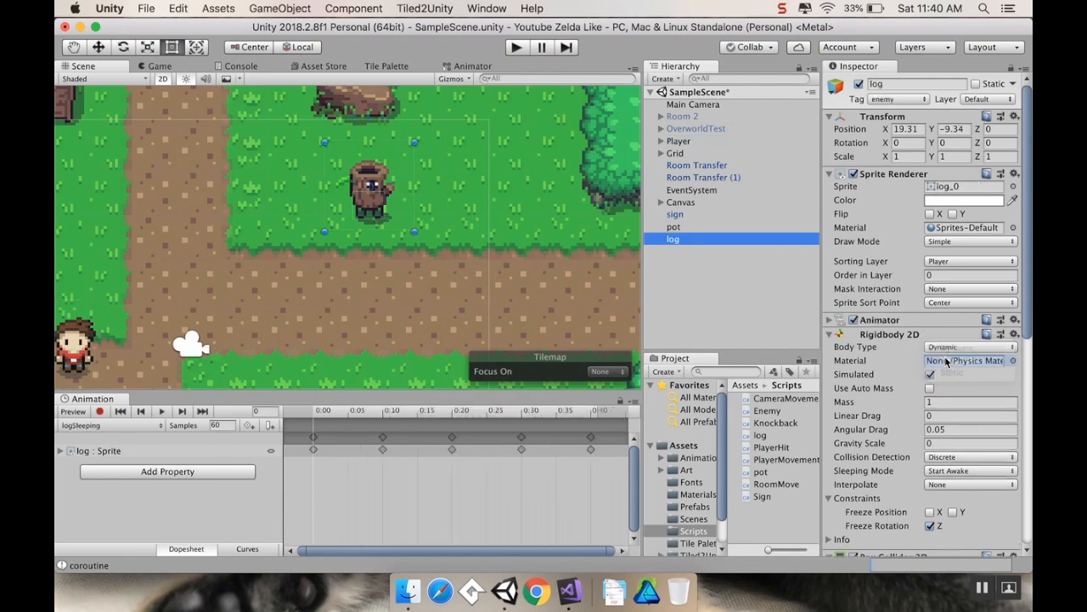
click(969, 347)
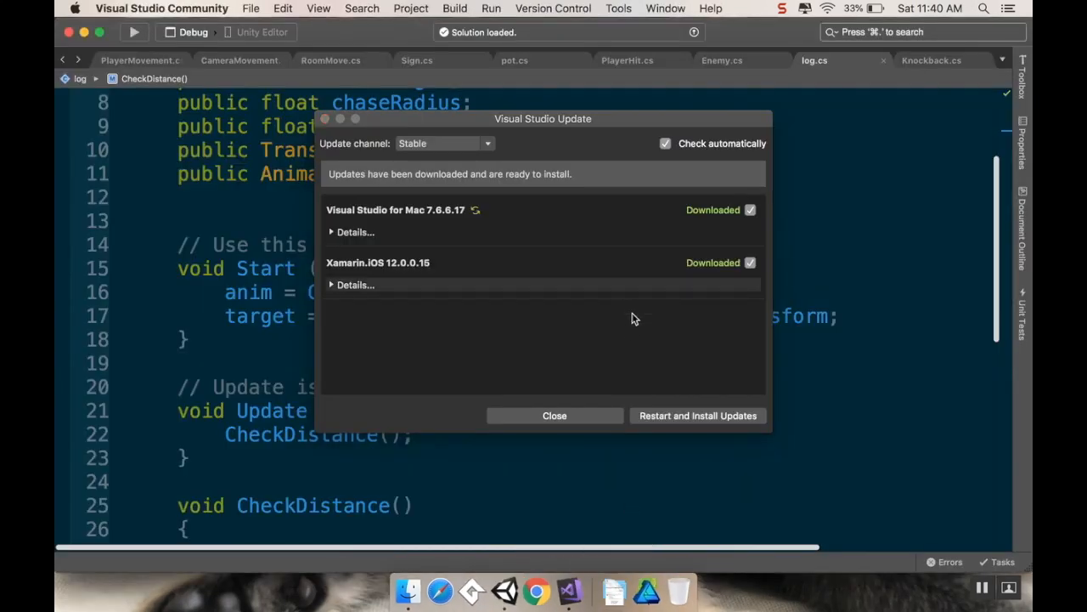
Dismiss the Visual Studio update notice and scroll log.cs down to CheckDistance
click(553, 415)
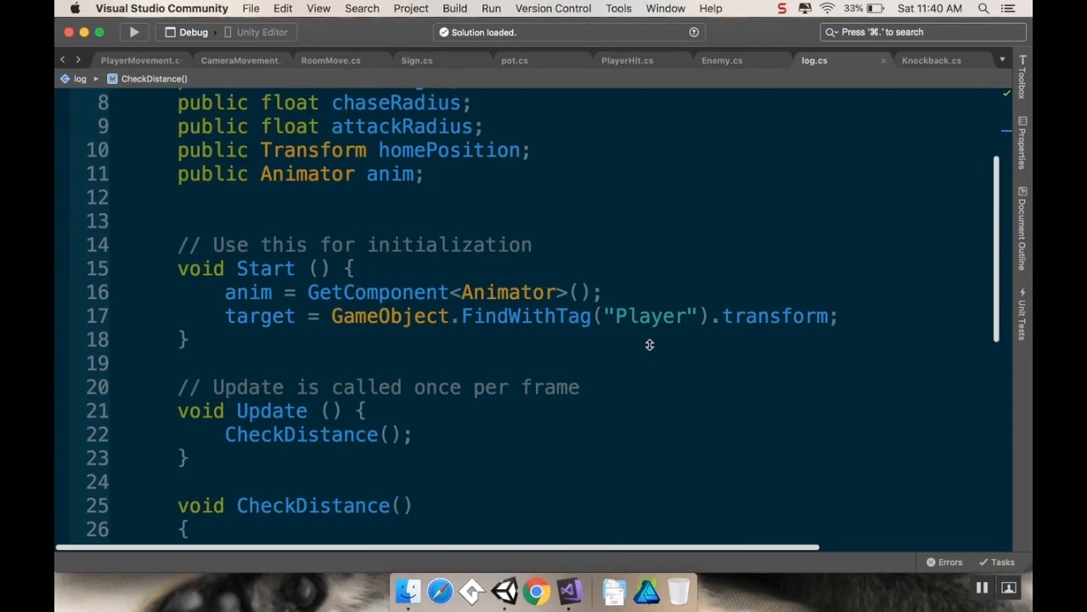
scroll(down, 3)
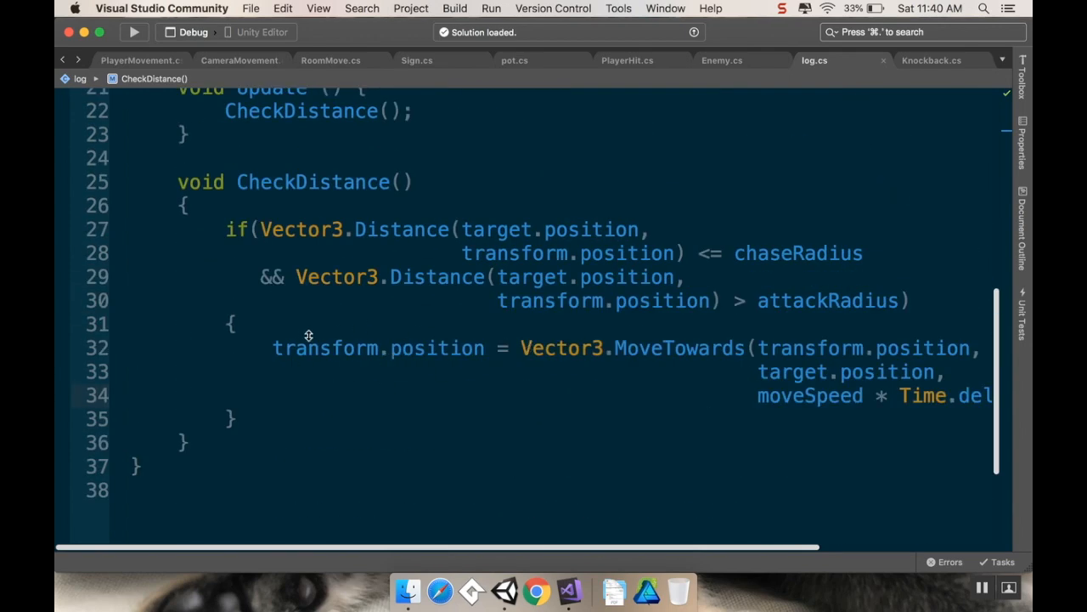
mouse_move(427, 373)
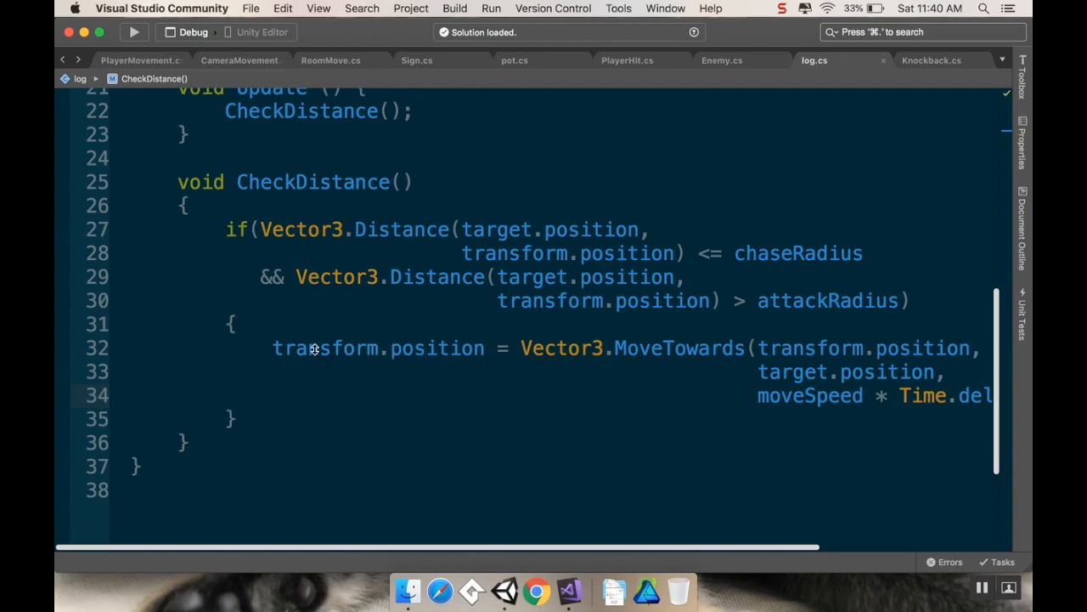
mouse_move(504, 586)
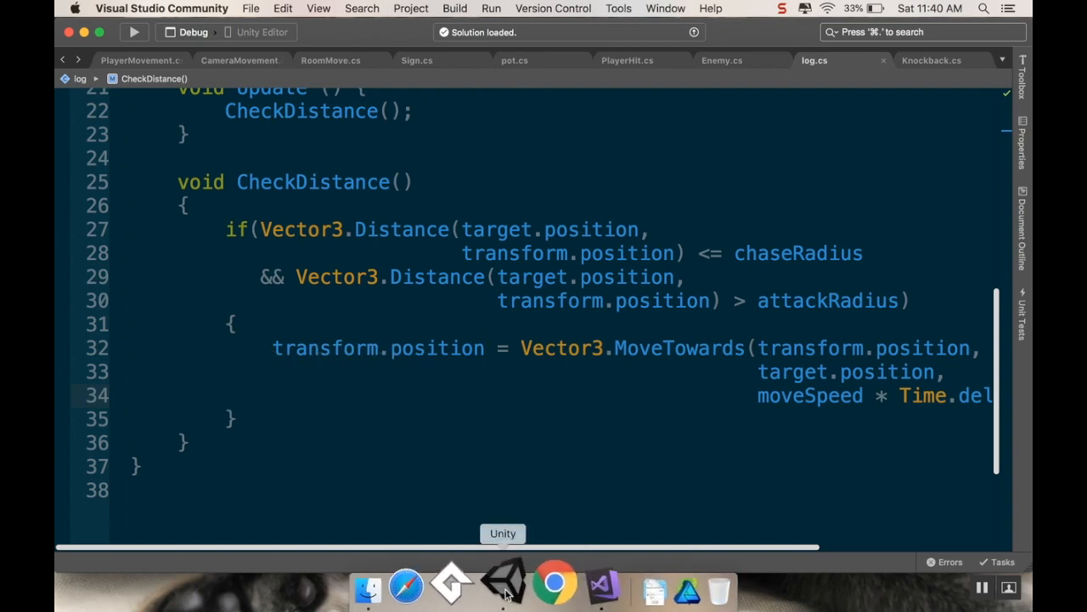
Return to Unity and switch the log's Rigidbody 2D body type to Kinematic
click(502, 584)
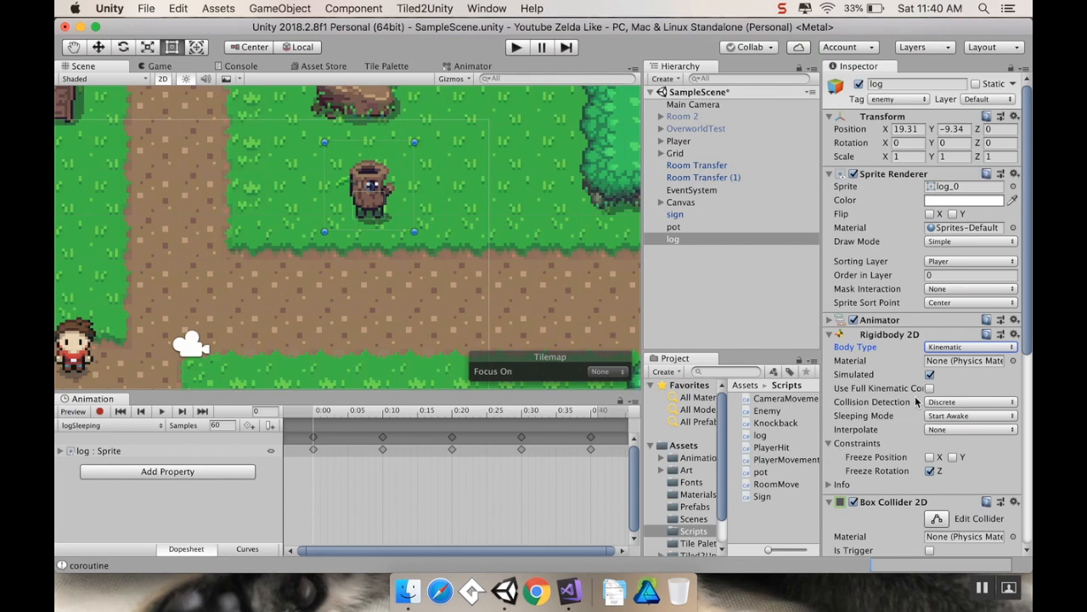
click(968, 347)
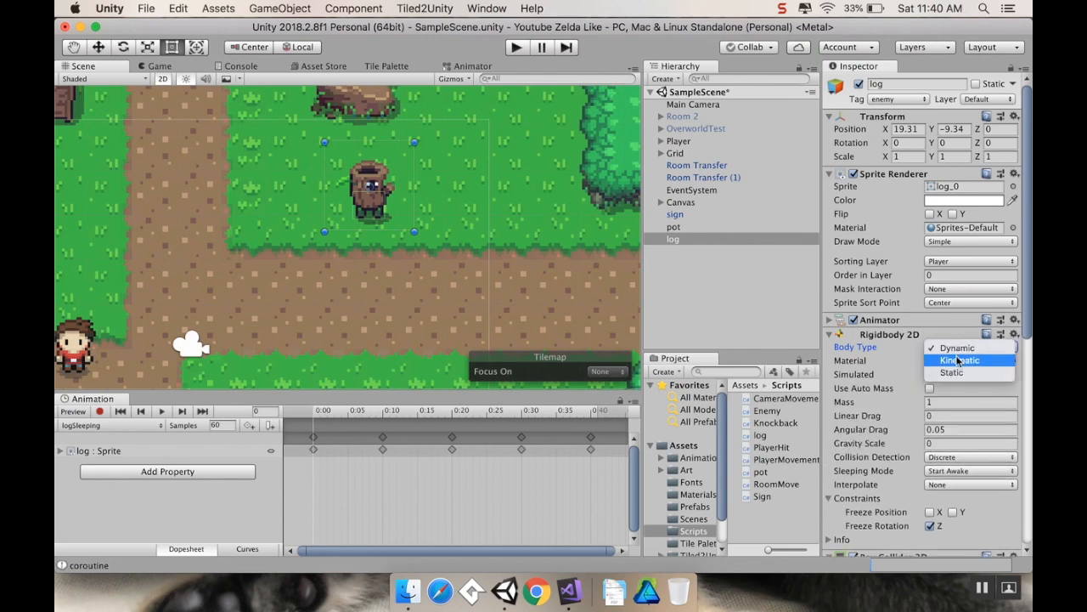
click(960, 361)
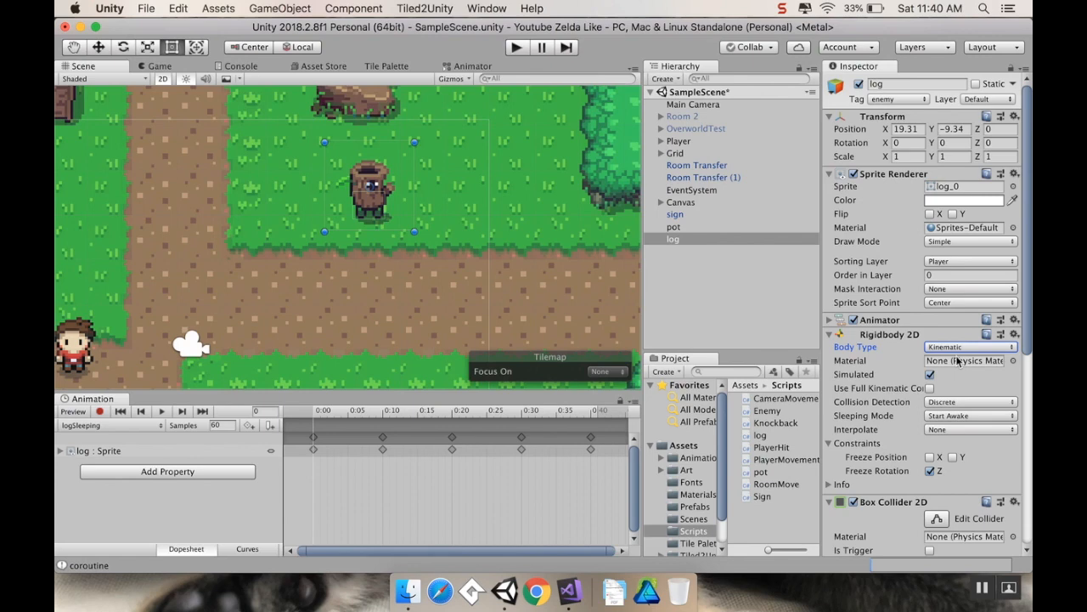
mouse_move(919, 381)
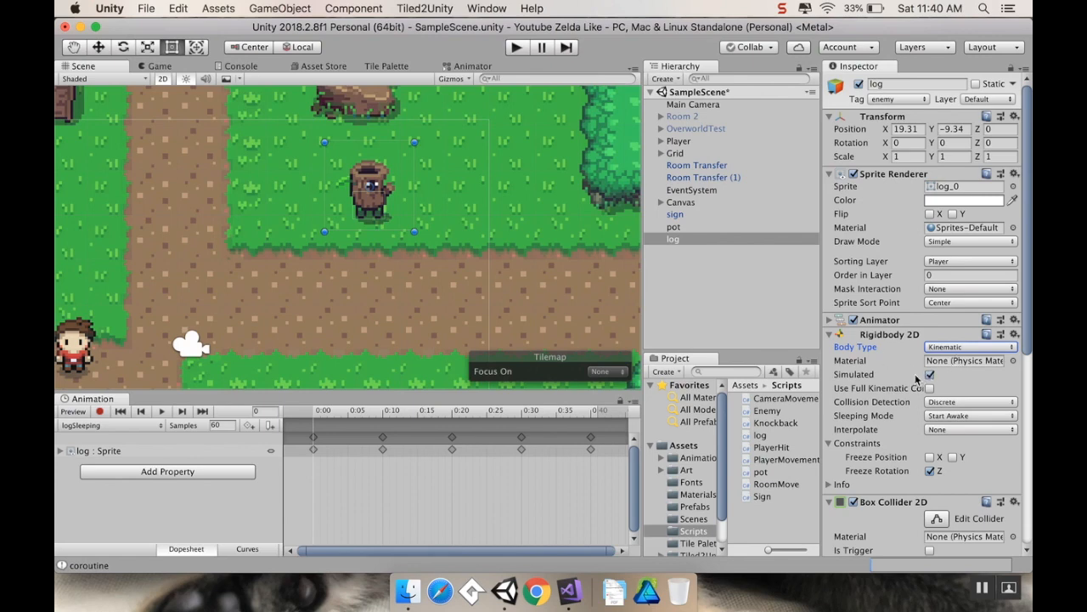
mouse_move(930, 387)
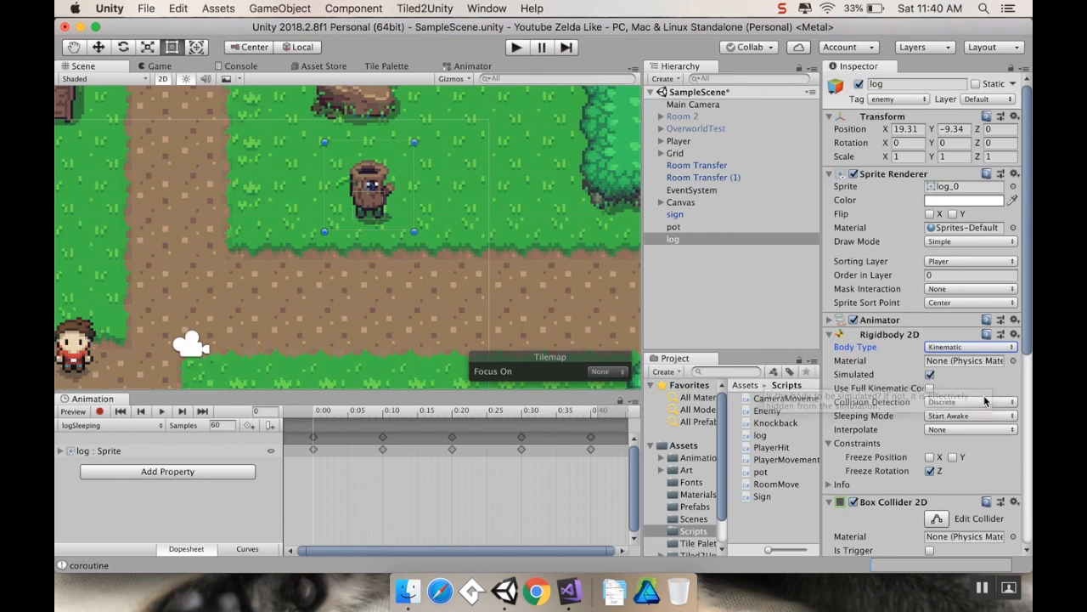
click(929, 389)
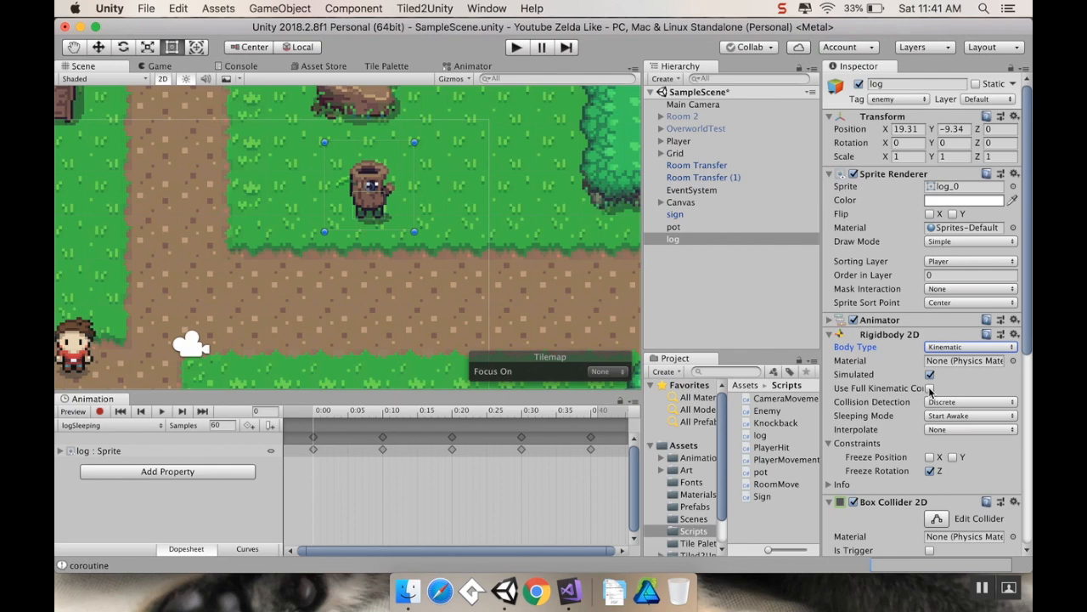
Cycle the body type through Static, Dynamic, Kinematic and Static, ending on Dynamic
click(968, 347)
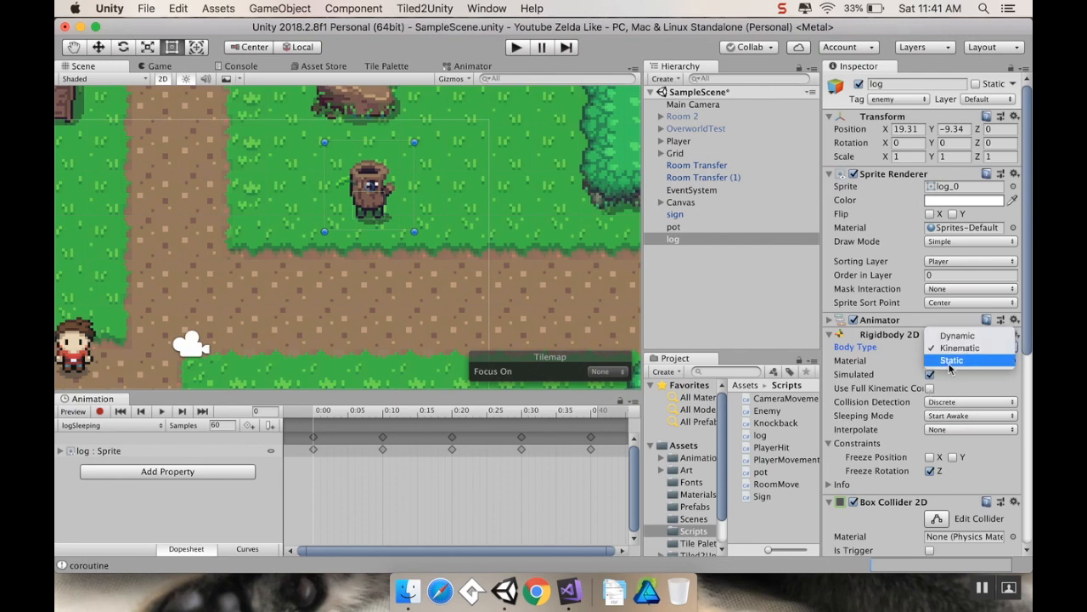
click(951, 359)
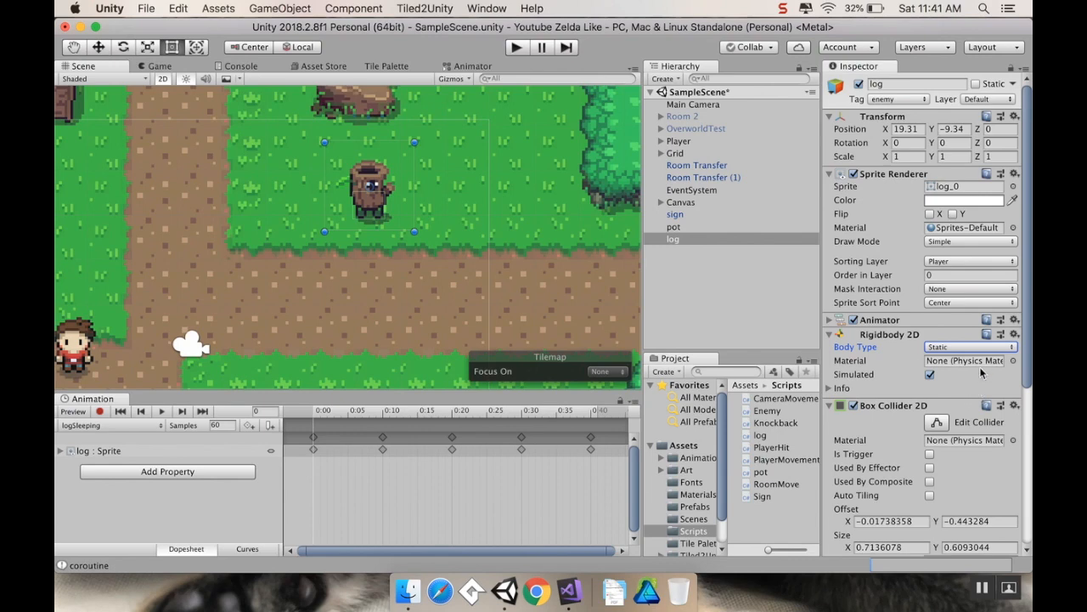
click(968, 347)
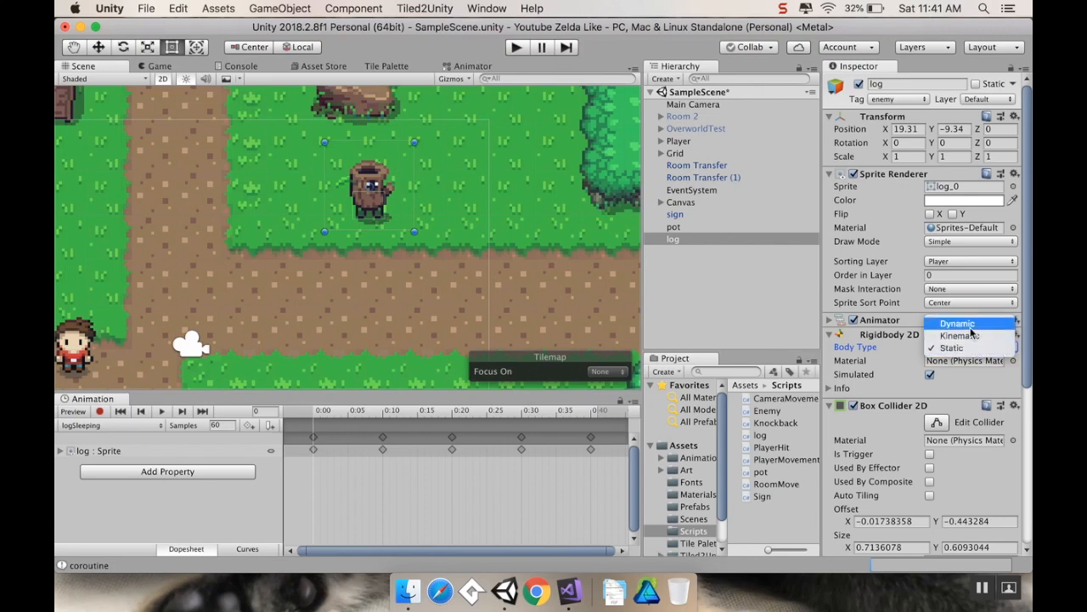
click(971, 323)
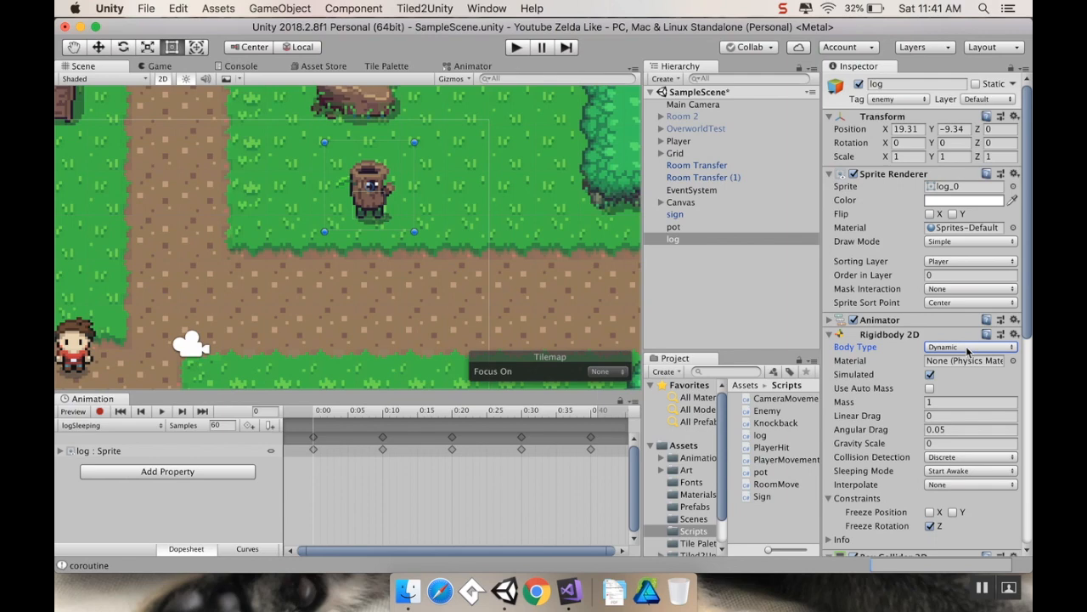
click(968, 347)
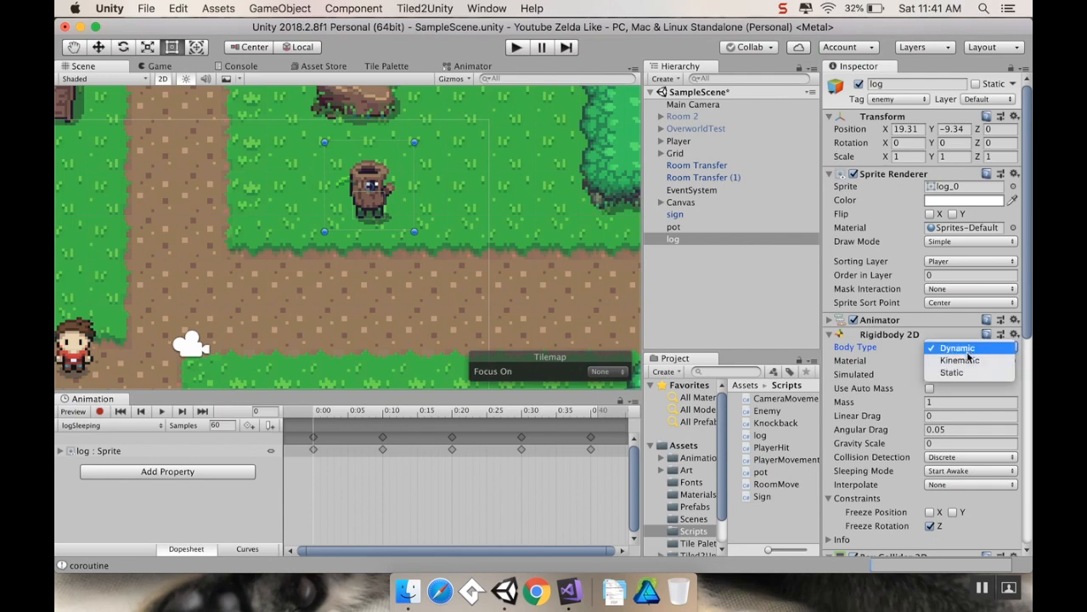
click(960, 359)
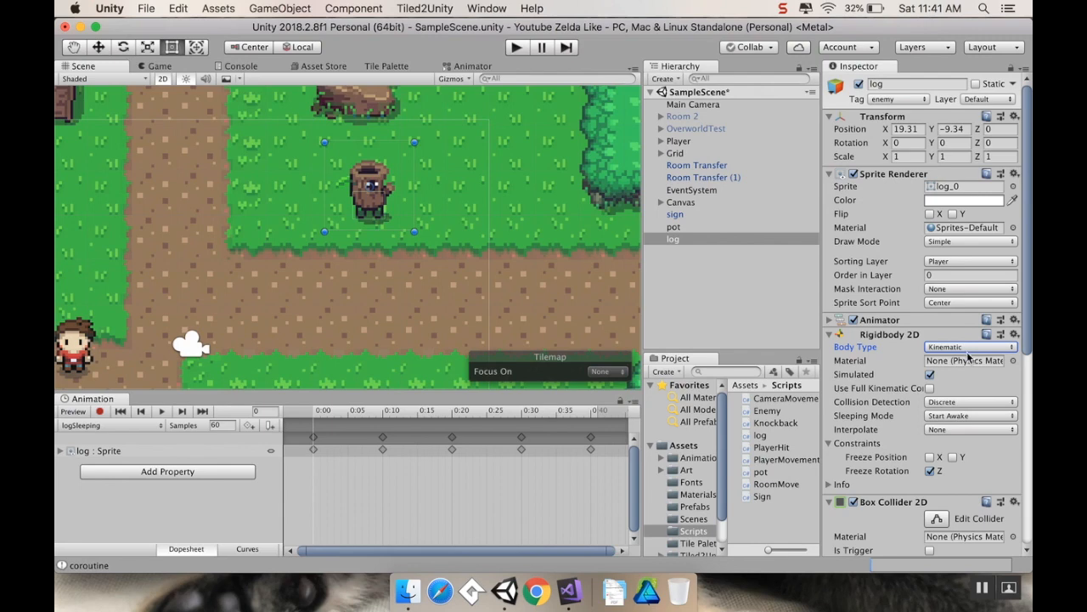
click(968, 347)
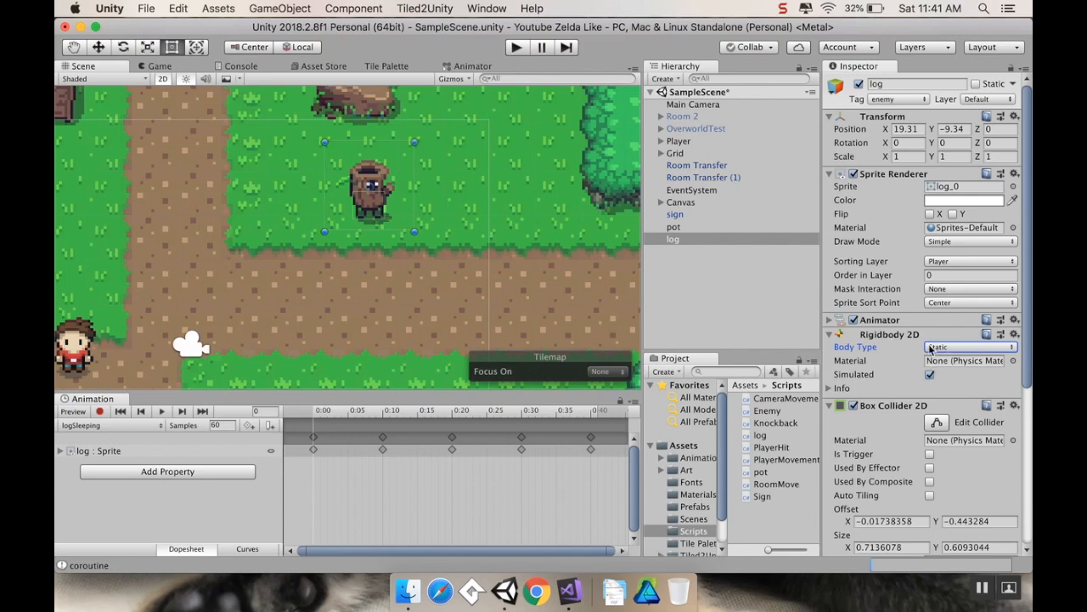
mouse_move(932, 352)
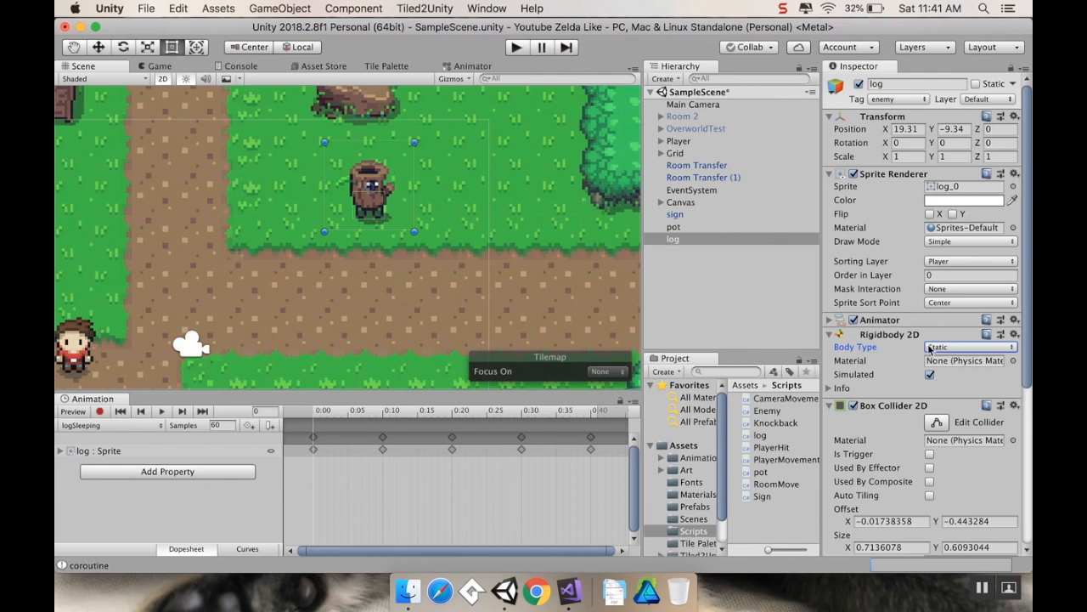
click(968, 347)
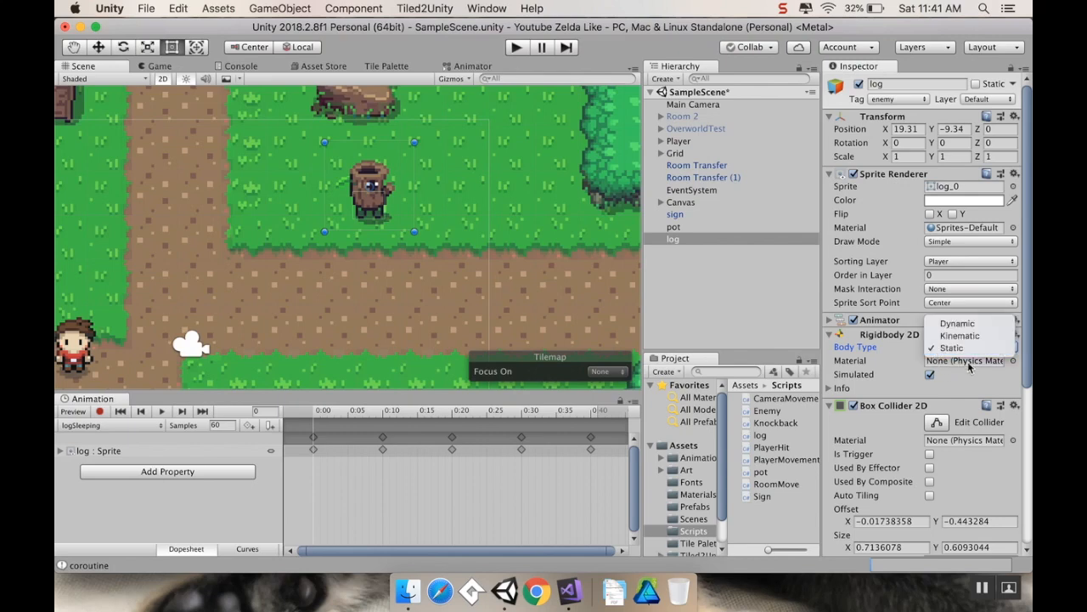
click(957, 323)
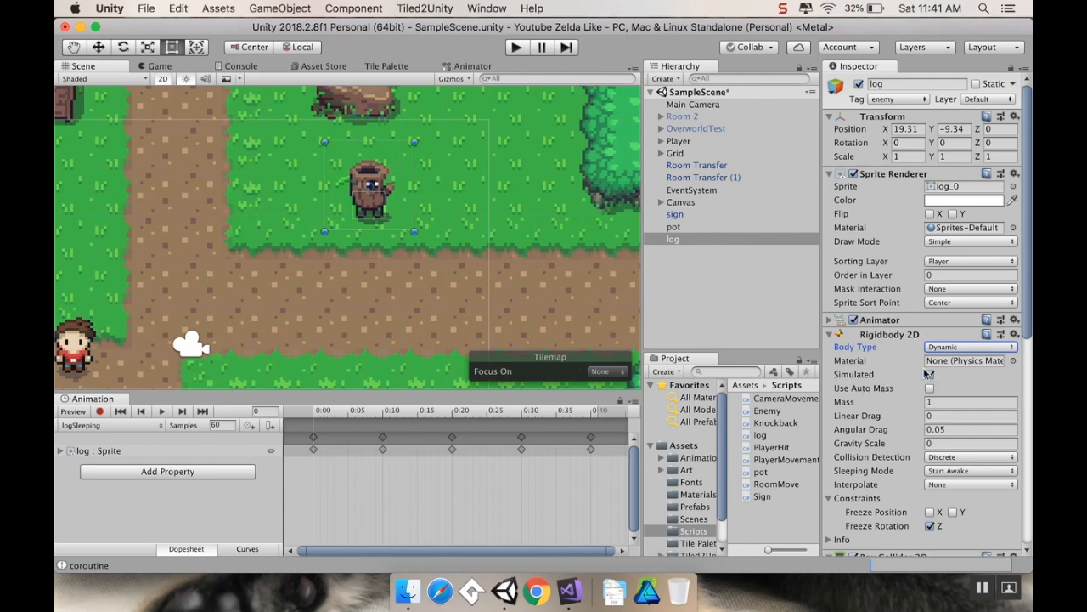
click(929, 388)
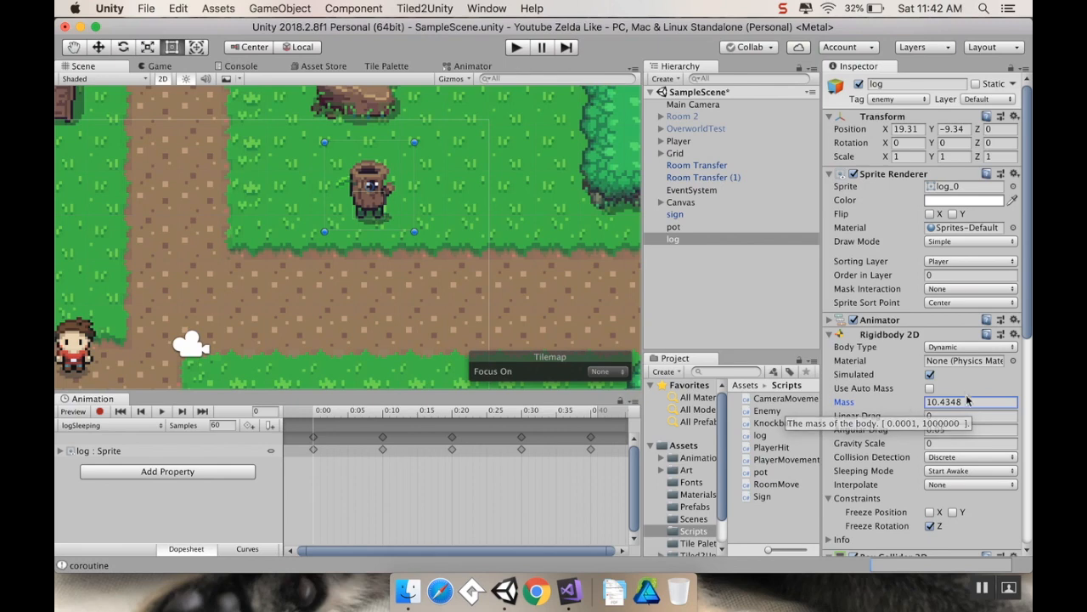
click(970, 401)
text(1)
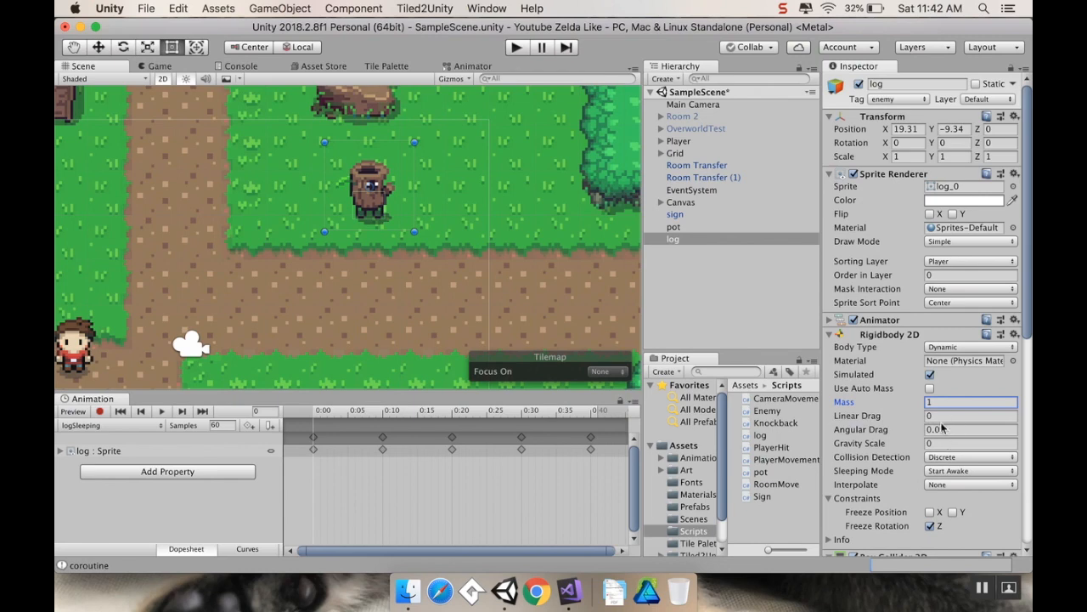
click(959, 416)
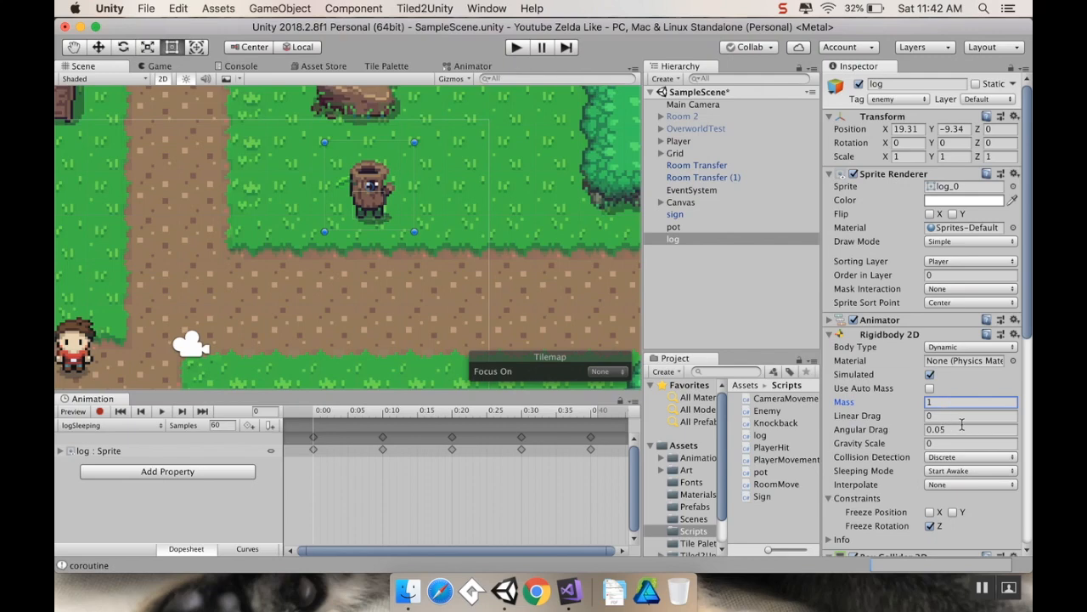
mouse_move(960, 424)
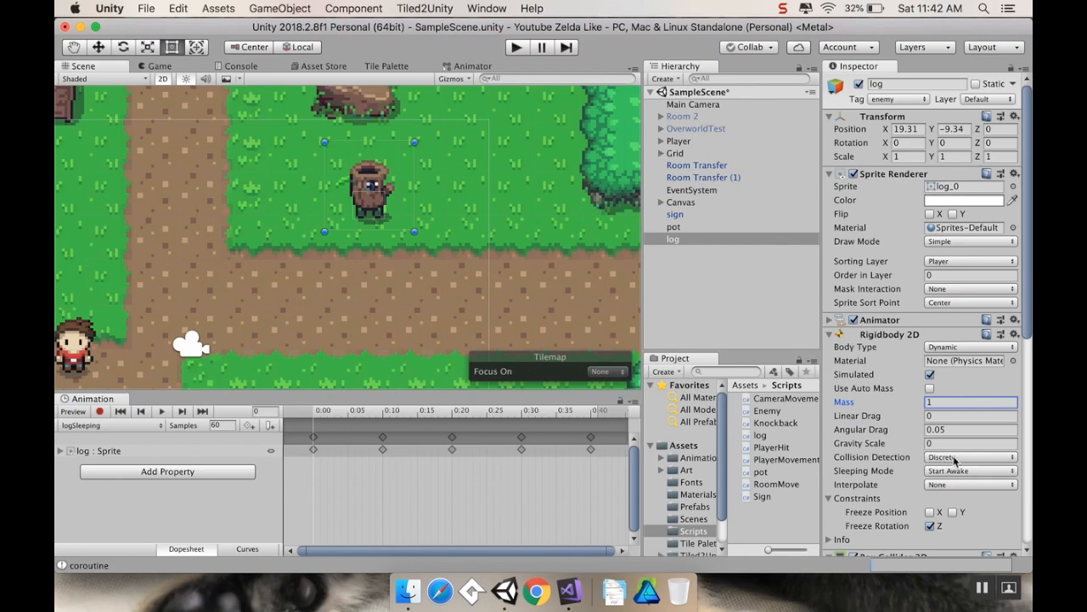
click(968, 456)
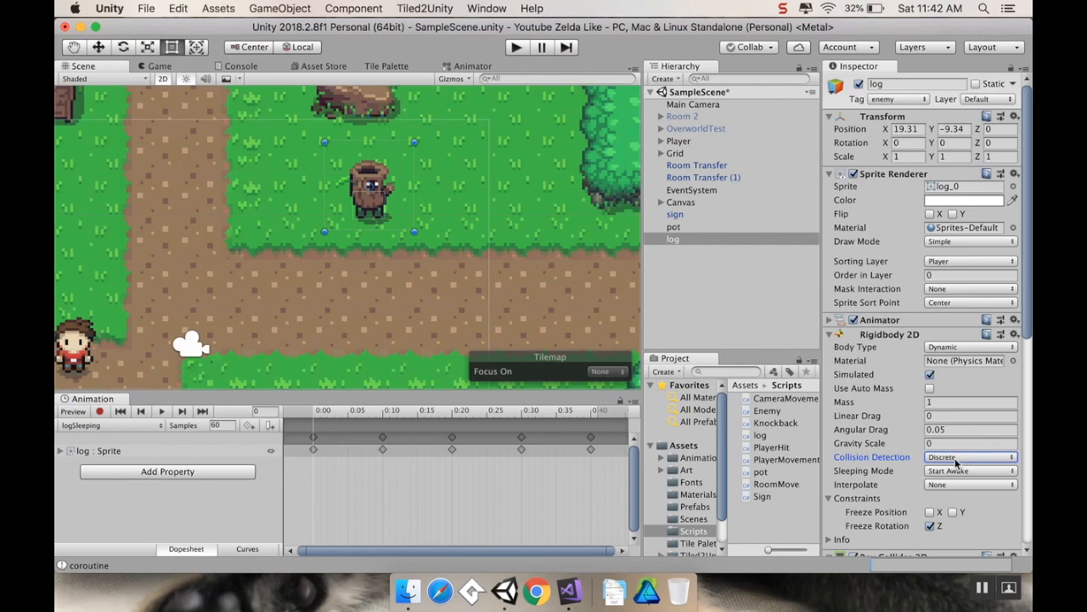
click(968, 456)
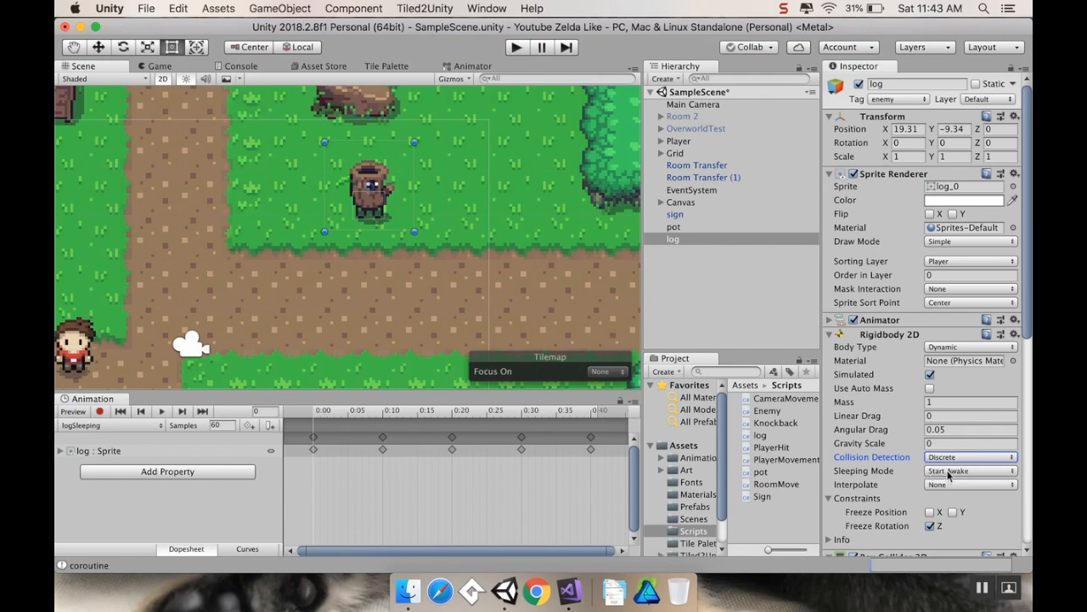
click(968, 471)
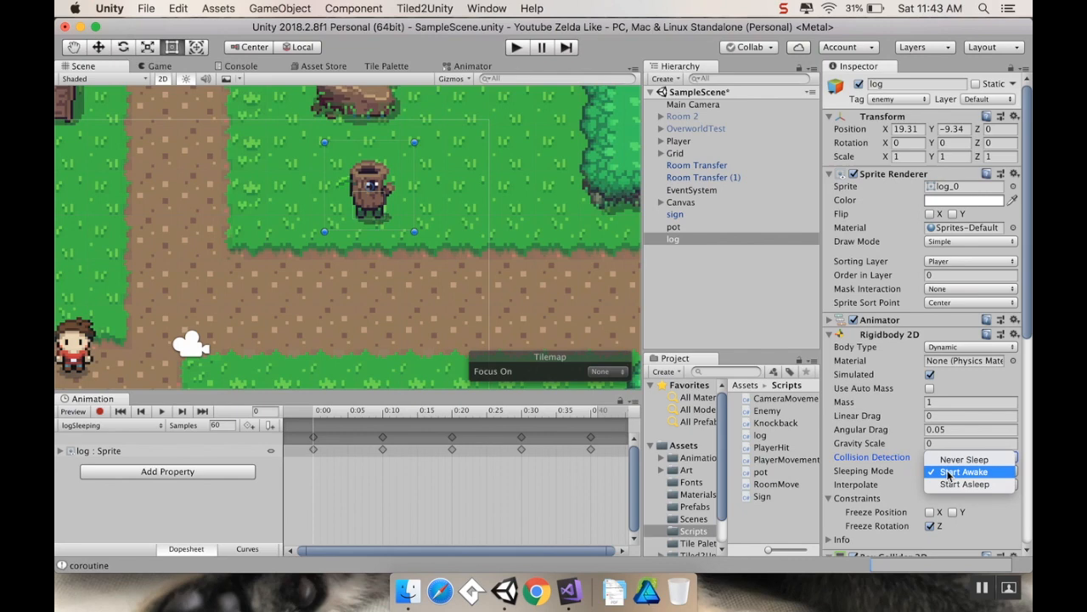
mouse_move(950, 477)
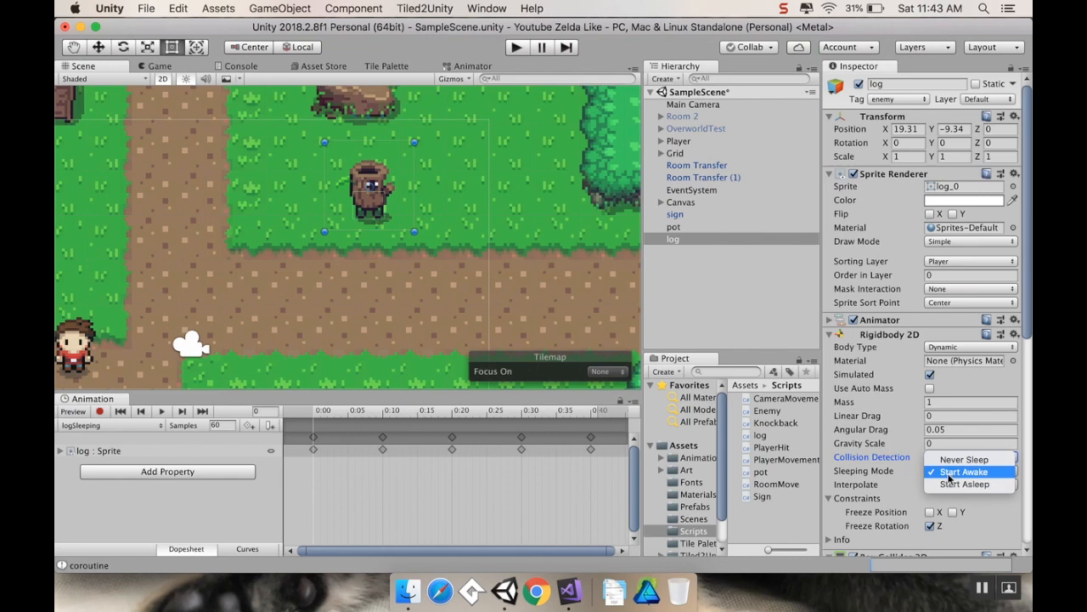
click(964, 471)
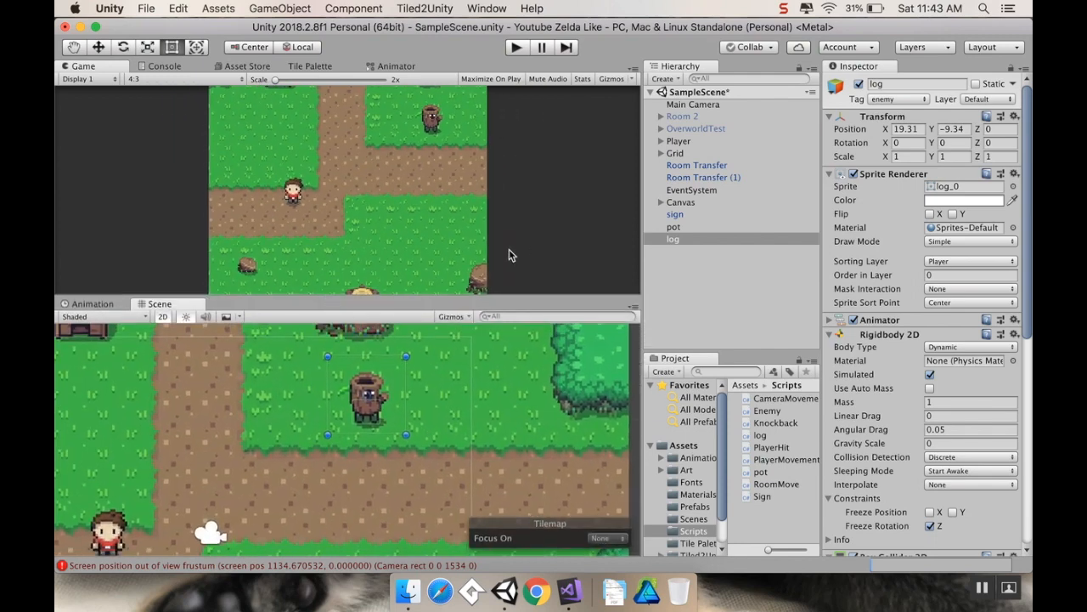
mouse_move(372, 406)
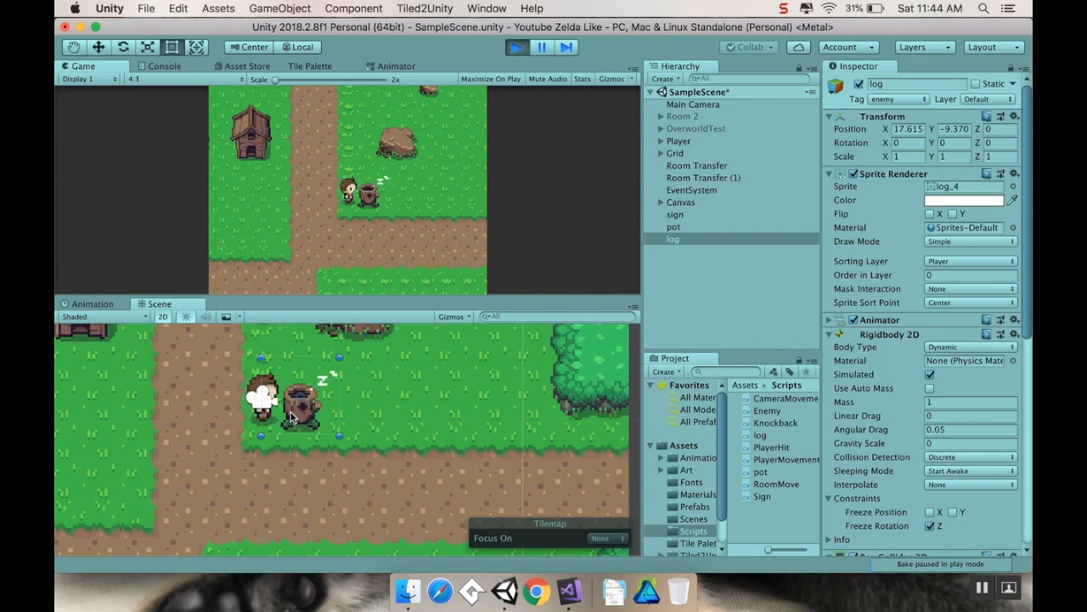
Select the log, expand Player to reveal its hit boxes, and focus the running game
click(673, 239)
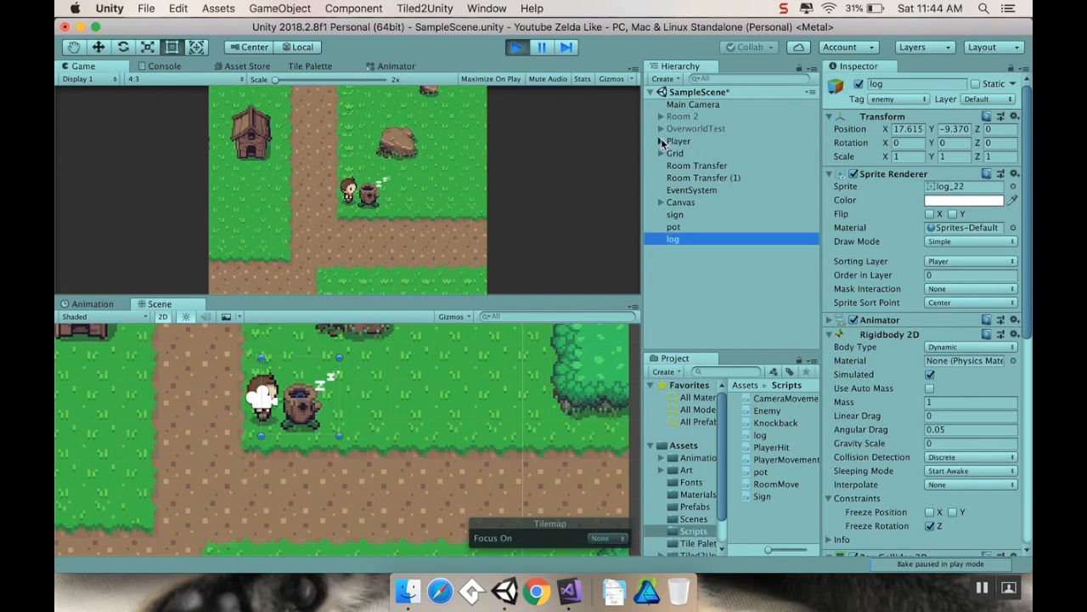
click(703, 177)
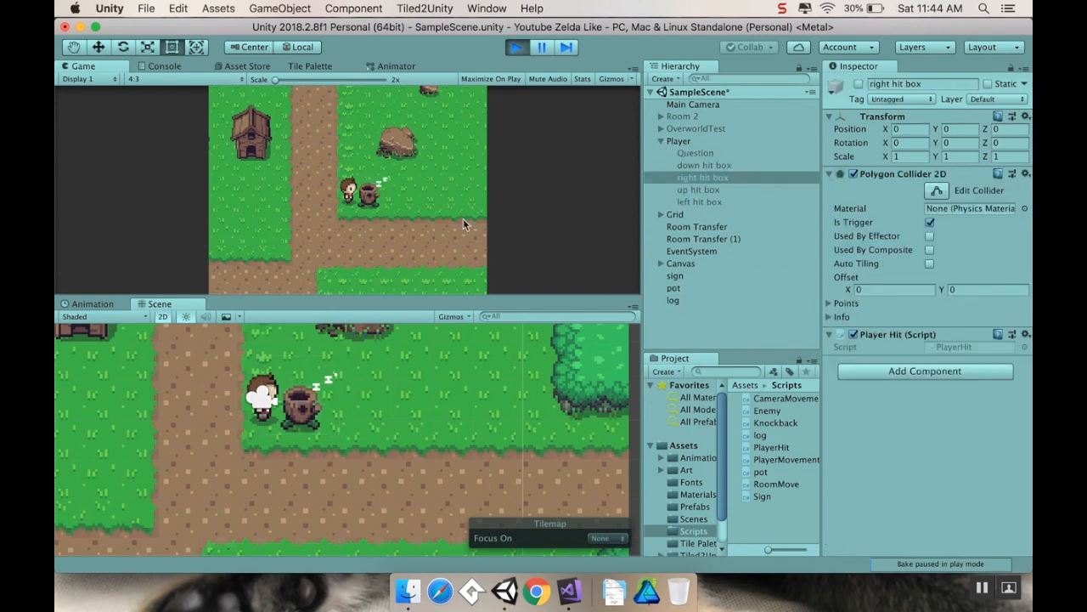
mouse_move(447, 251)
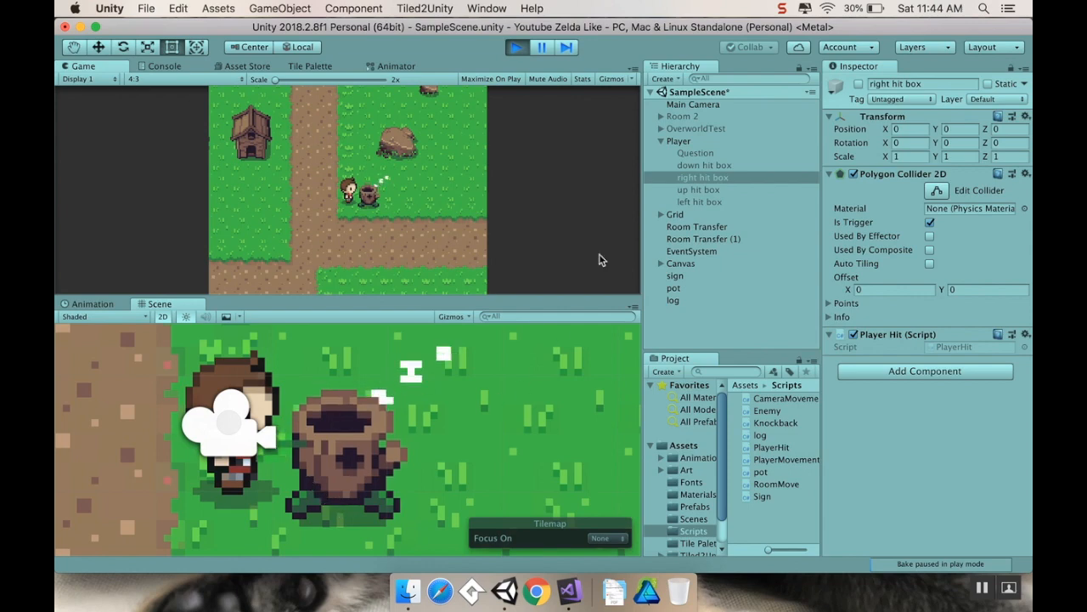
click(673, 300)
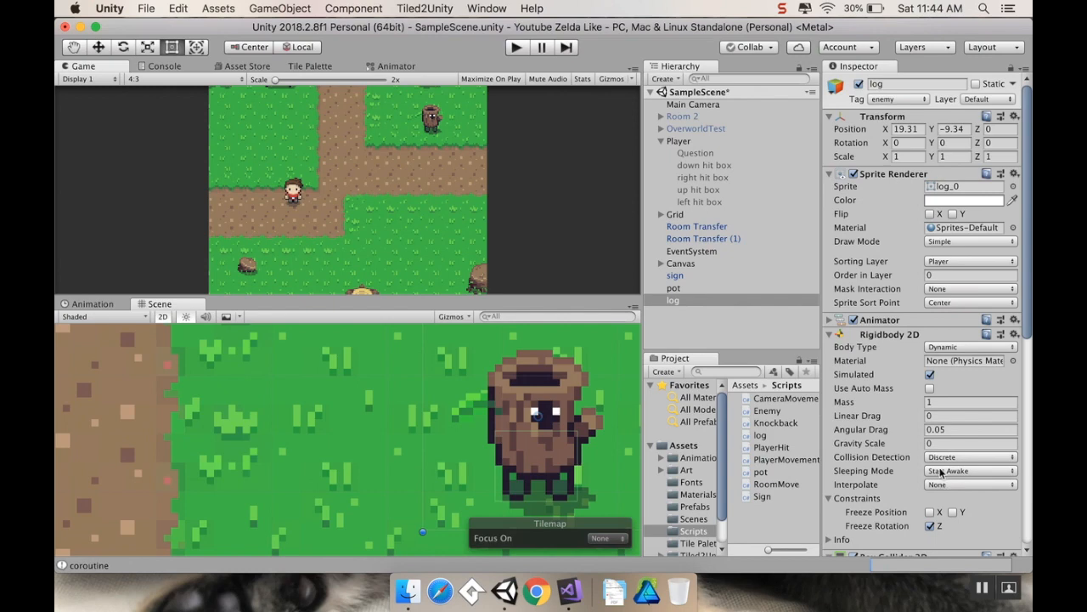
click(970, 484)
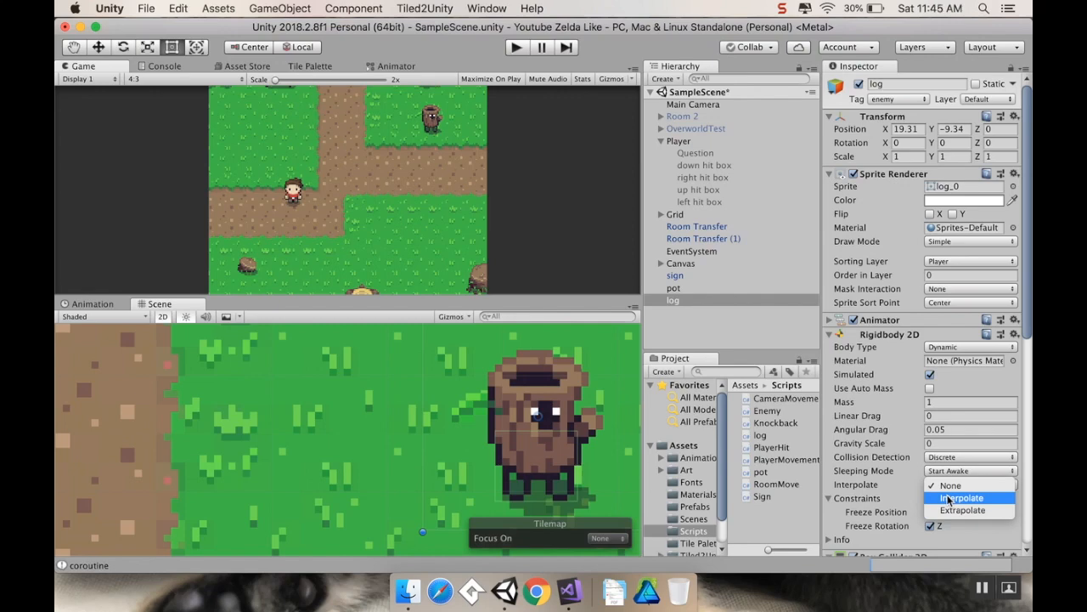
mouse_move(961, 510)
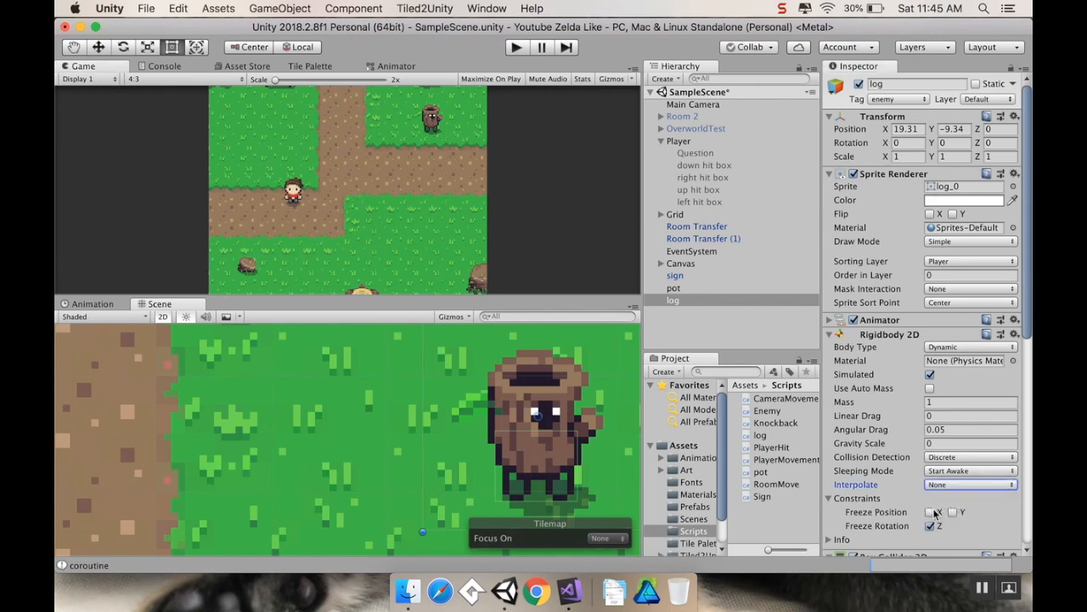
mouse_move(514, 227)
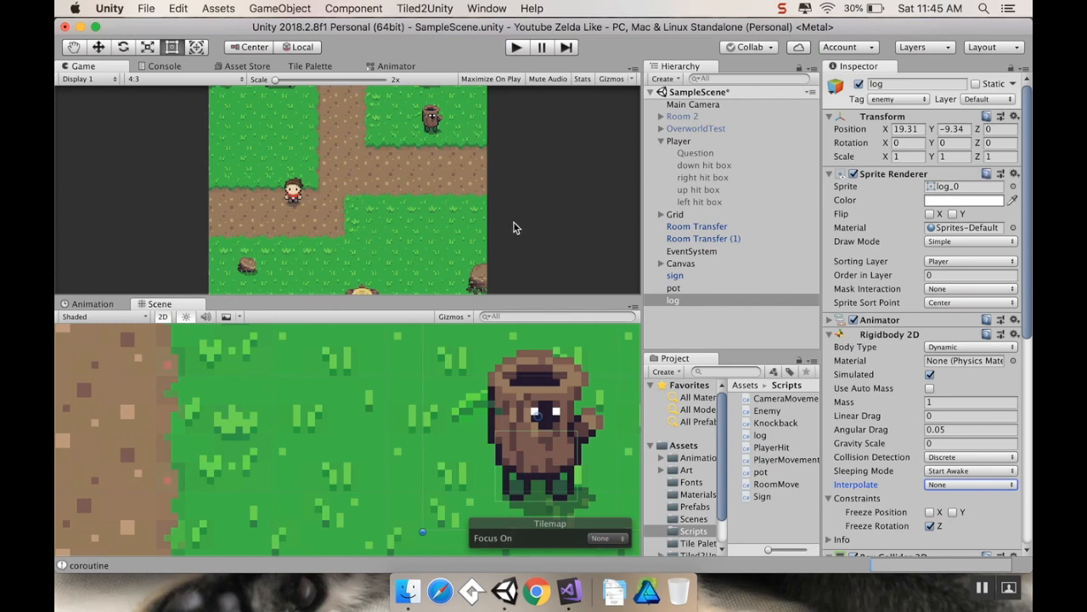
mouse_move(429, 121)
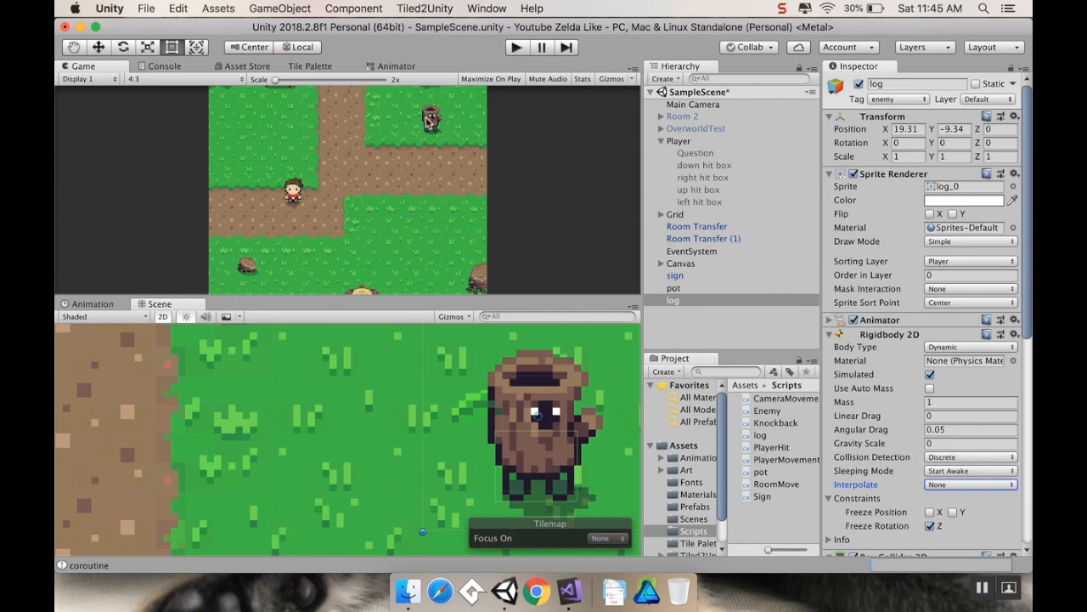
mouse_move(207, 227)
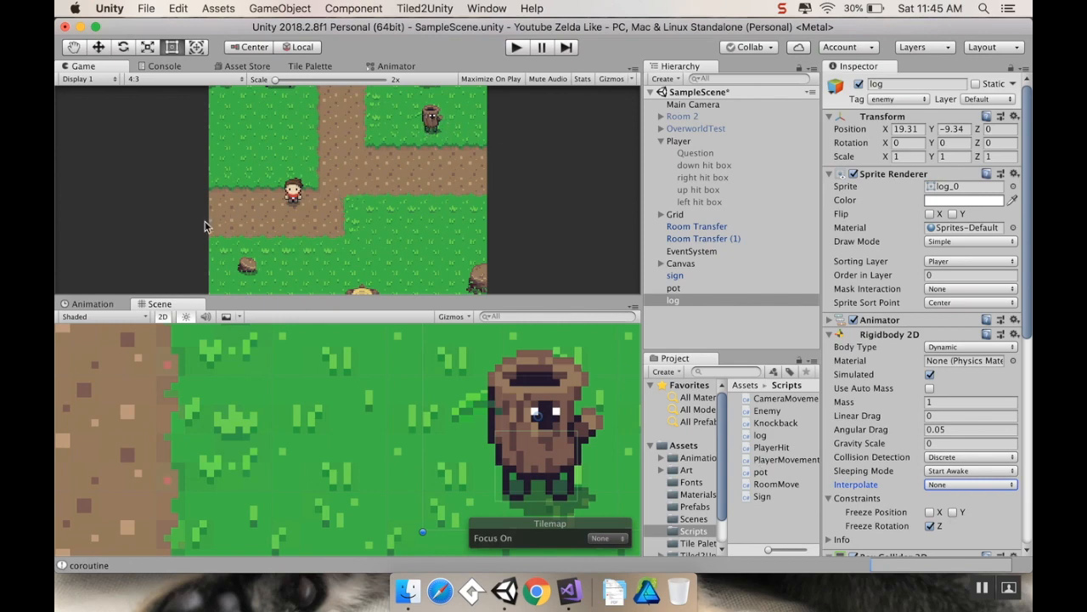
mouse_move(259, 256)
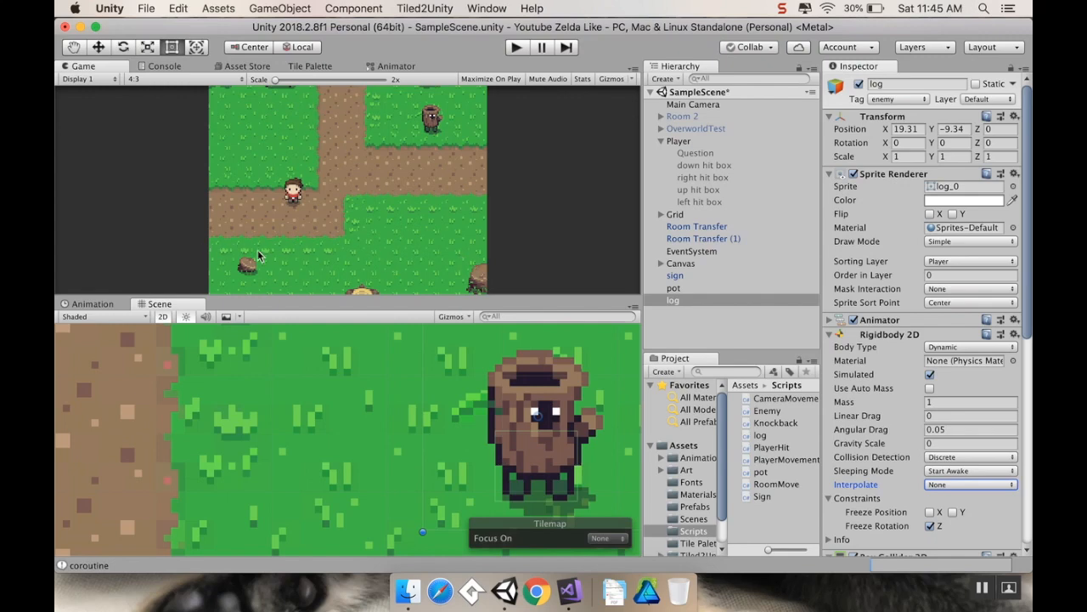
mouse_move(307, 274)
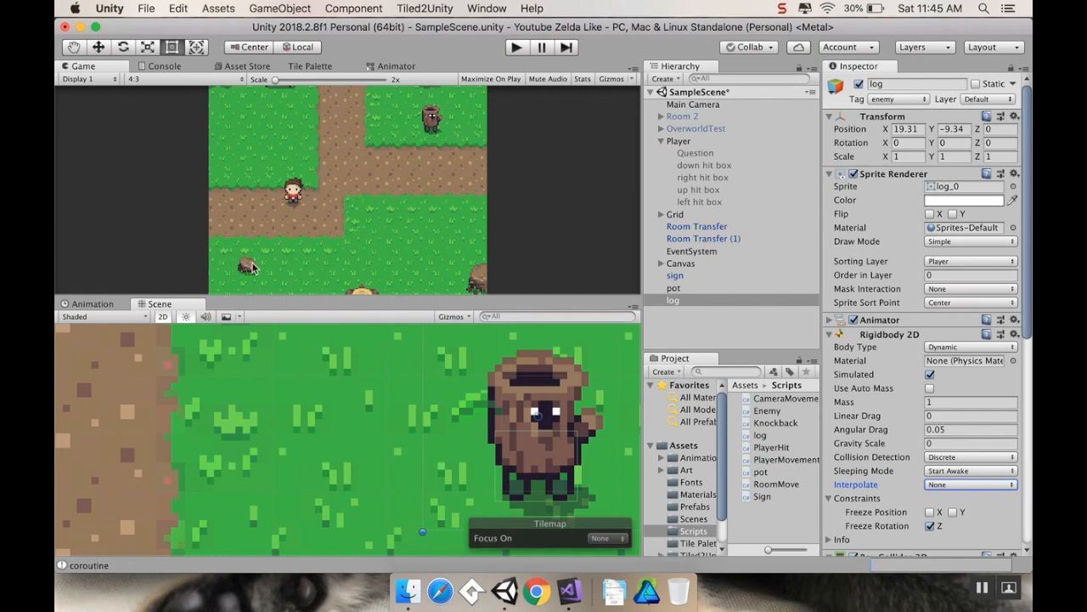
click(931, 526)
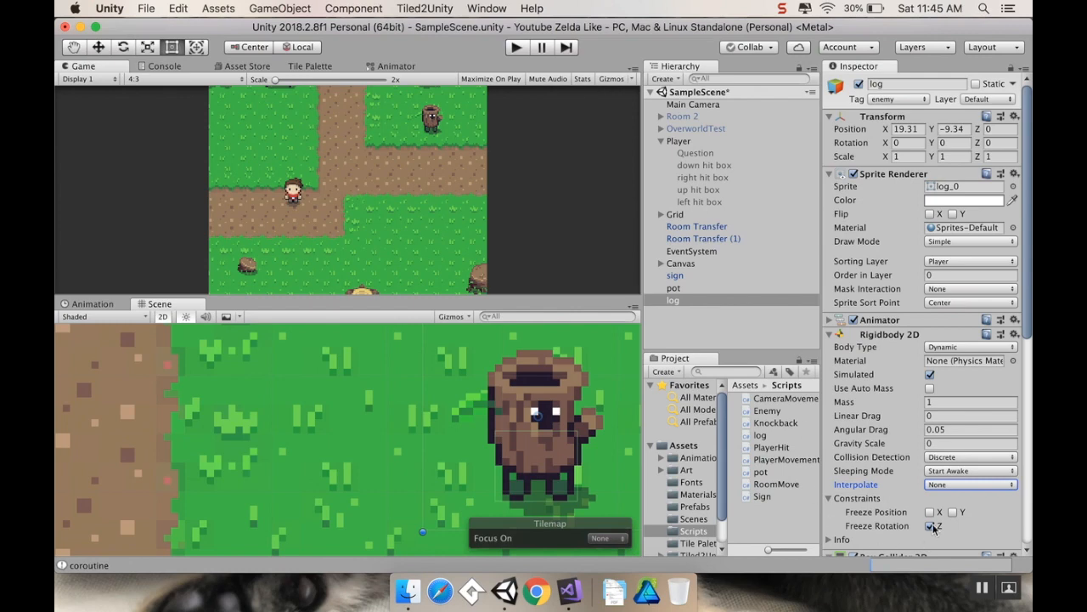
click(929, 526)
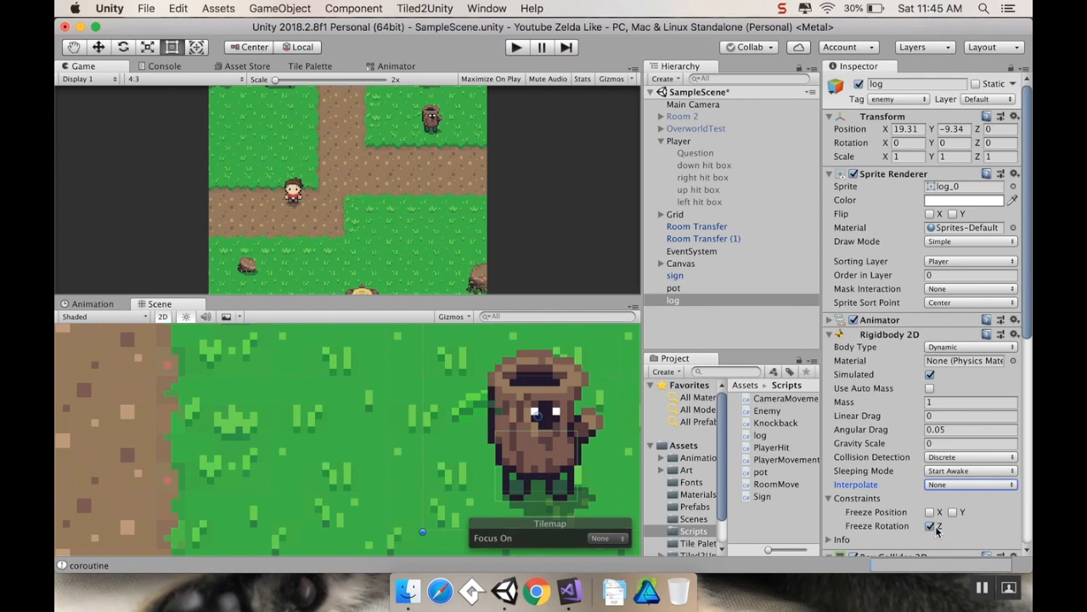
click(930, 526)
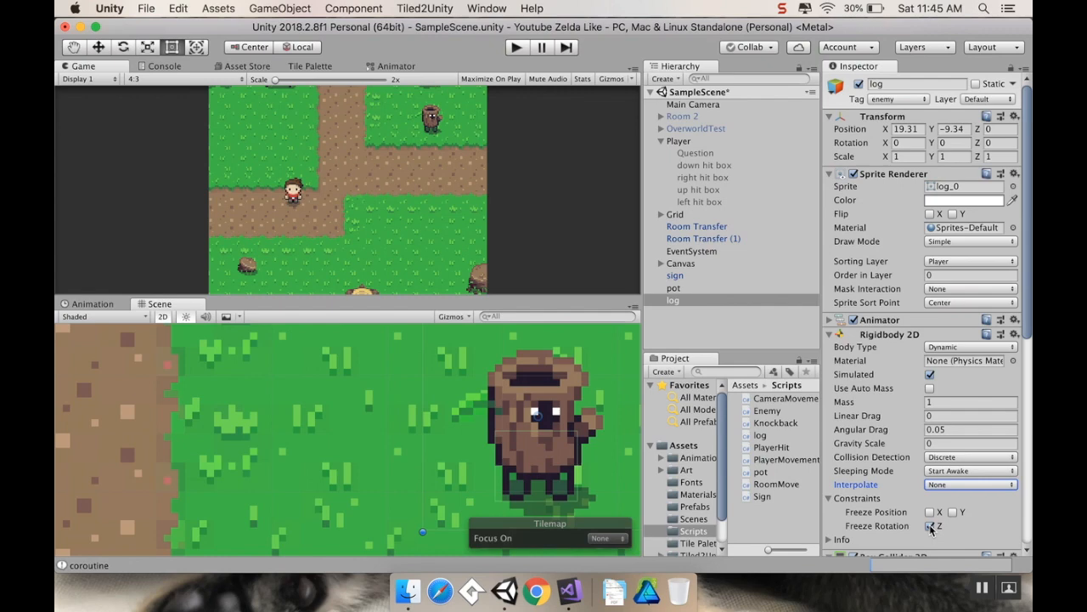
click(930, 525)
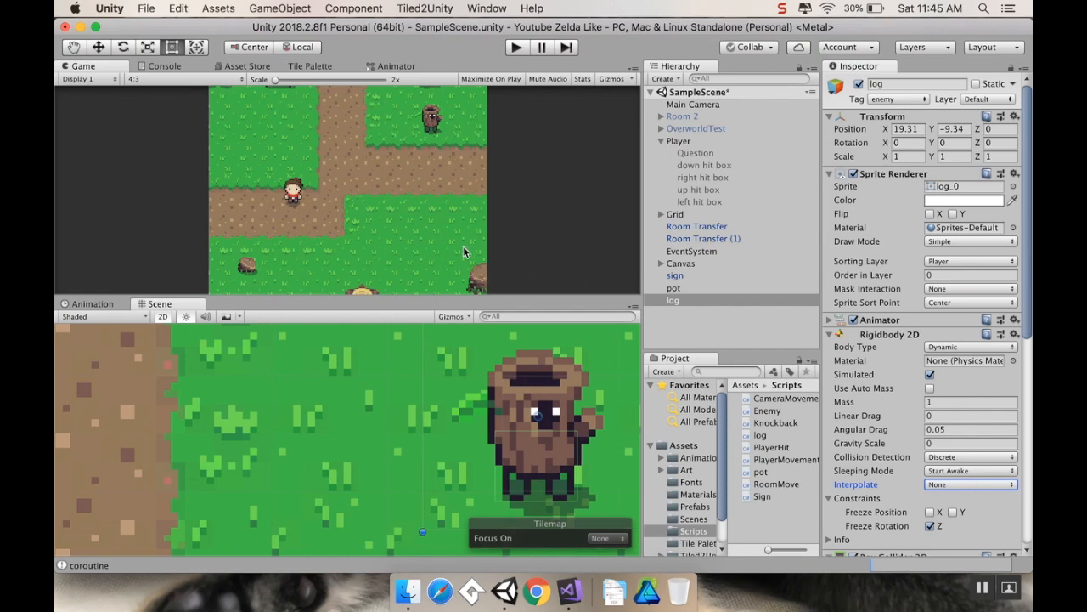
mouse_move(836, 363)
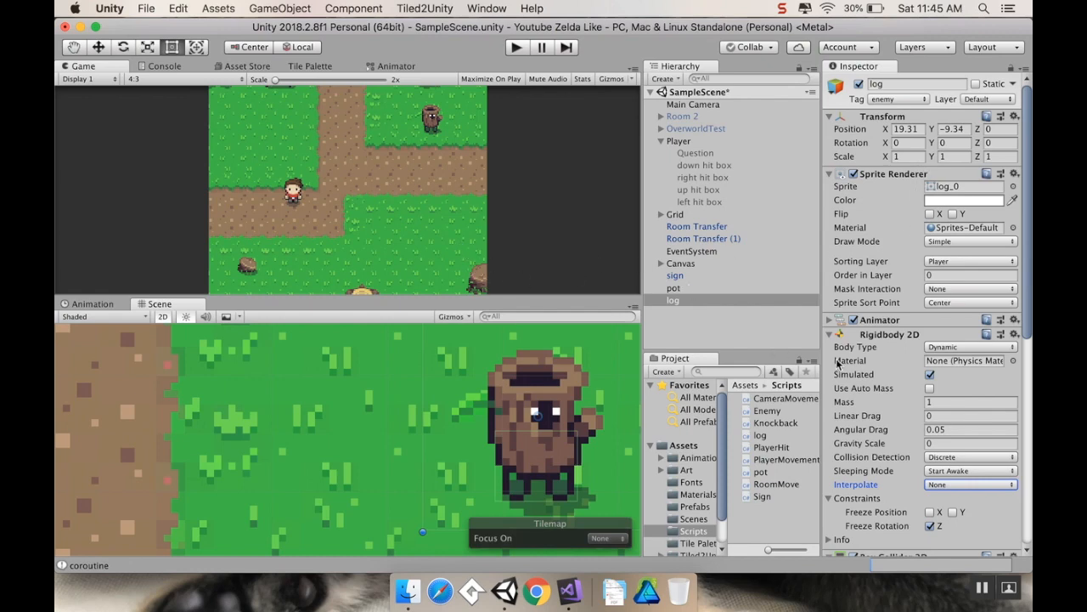
click(969, 347)
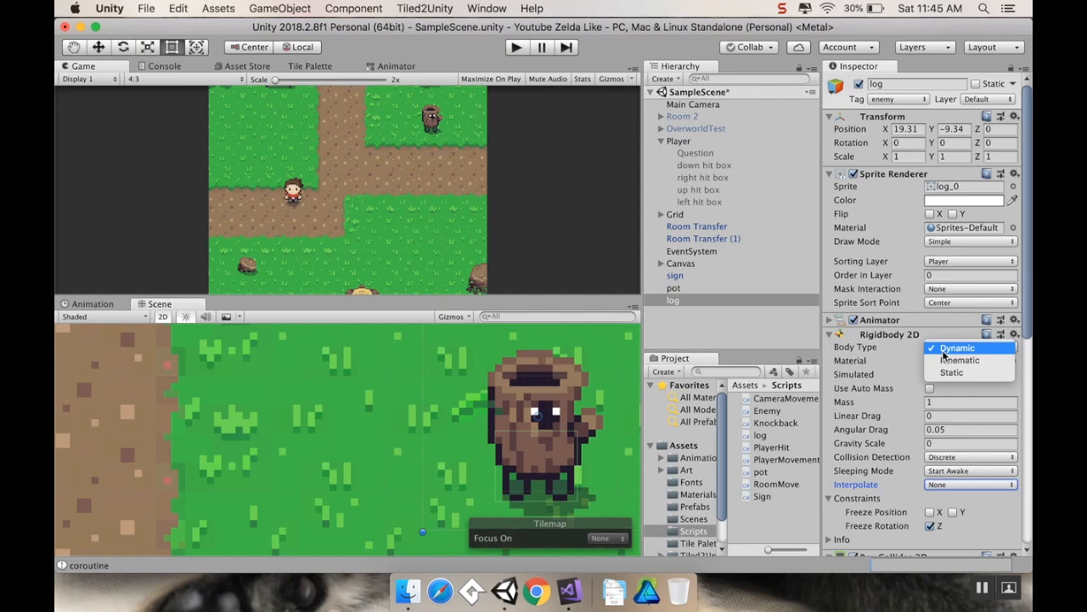
Keep the log's body type Dynamic and toggle Simulated off and back on
click(957, 347)
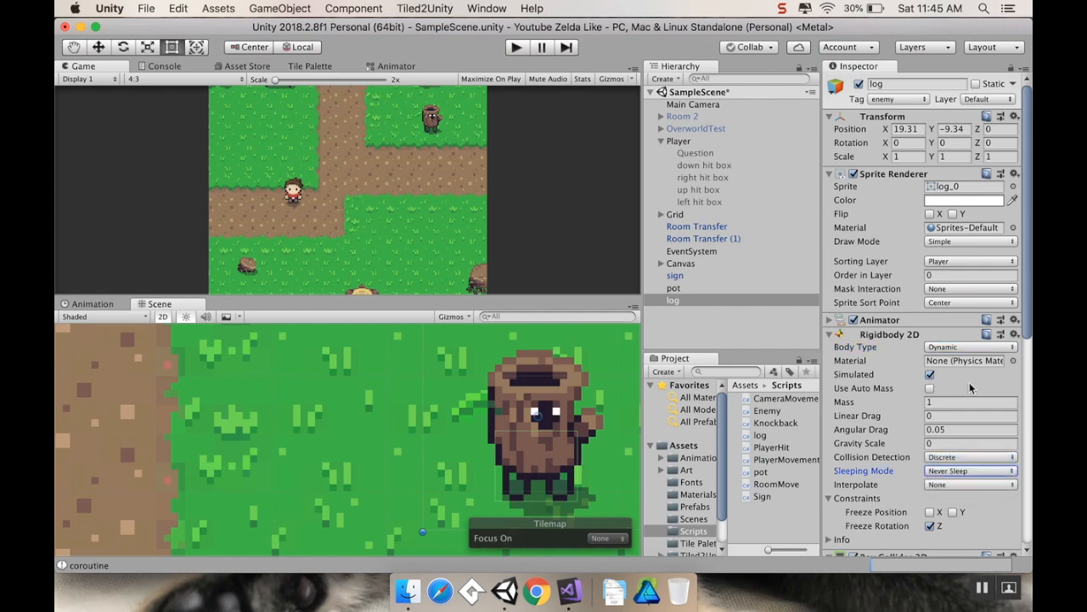
click(930, 374)
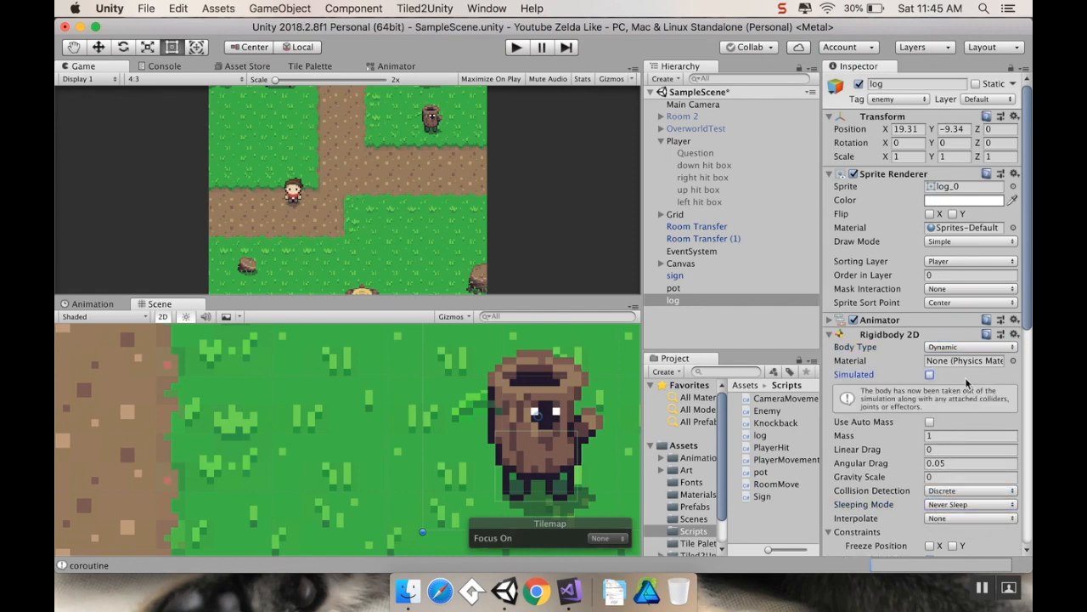
click(929, 373)
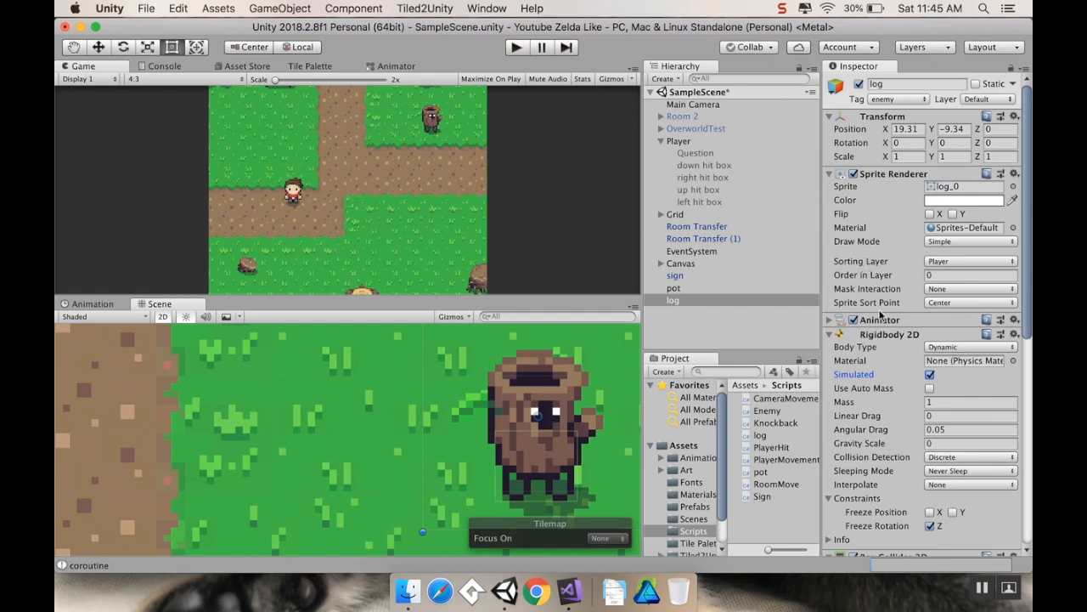
scroll(down, 3)
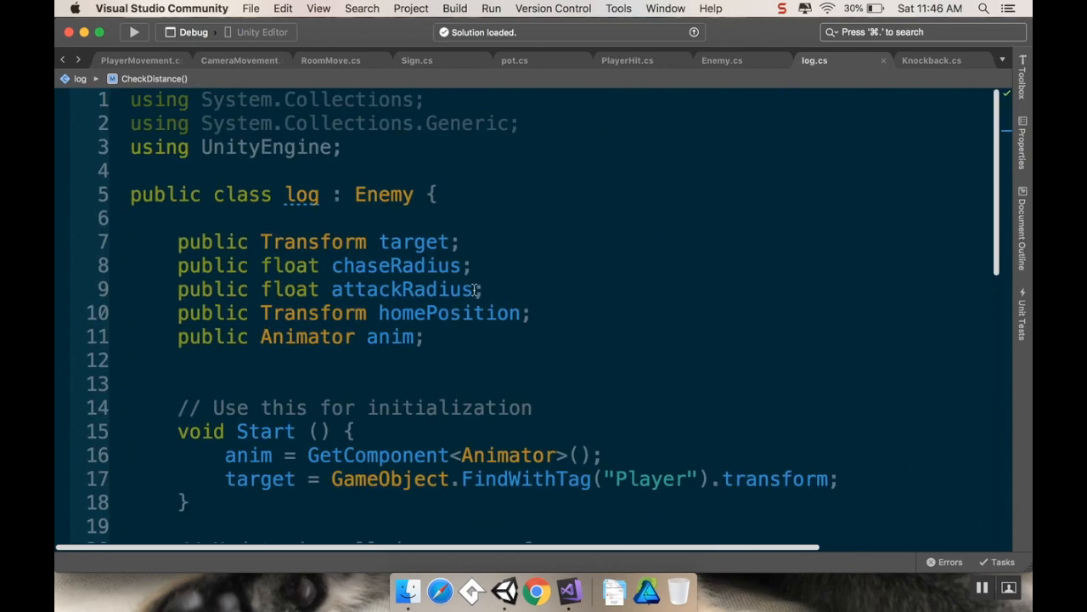
Declare 'private Rigidbody2D myRigidbody;' in log.cs
scroll(down, 3)
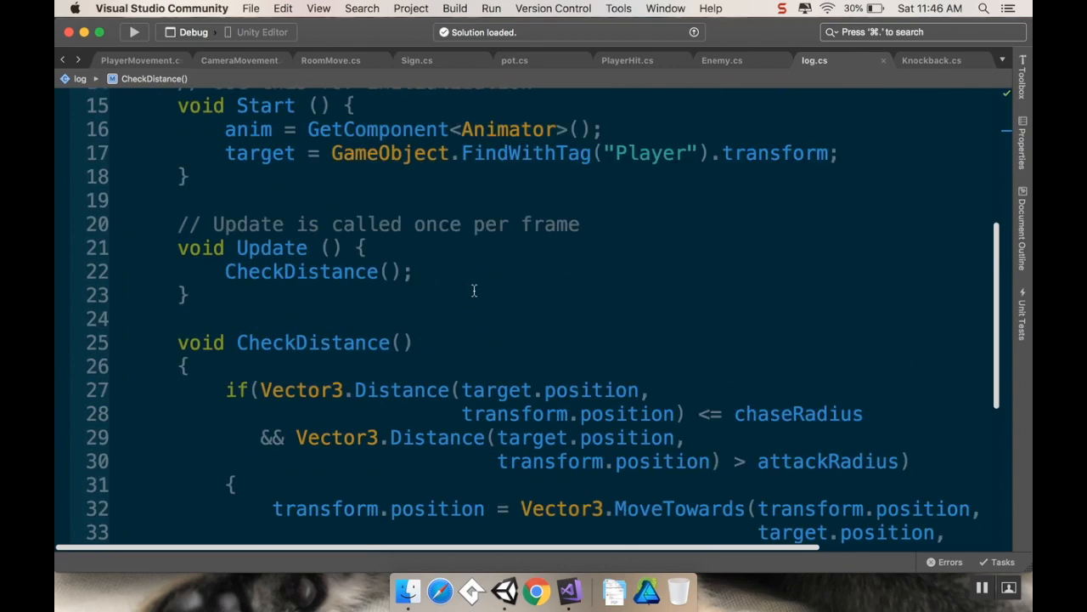
scroll(down, 3)
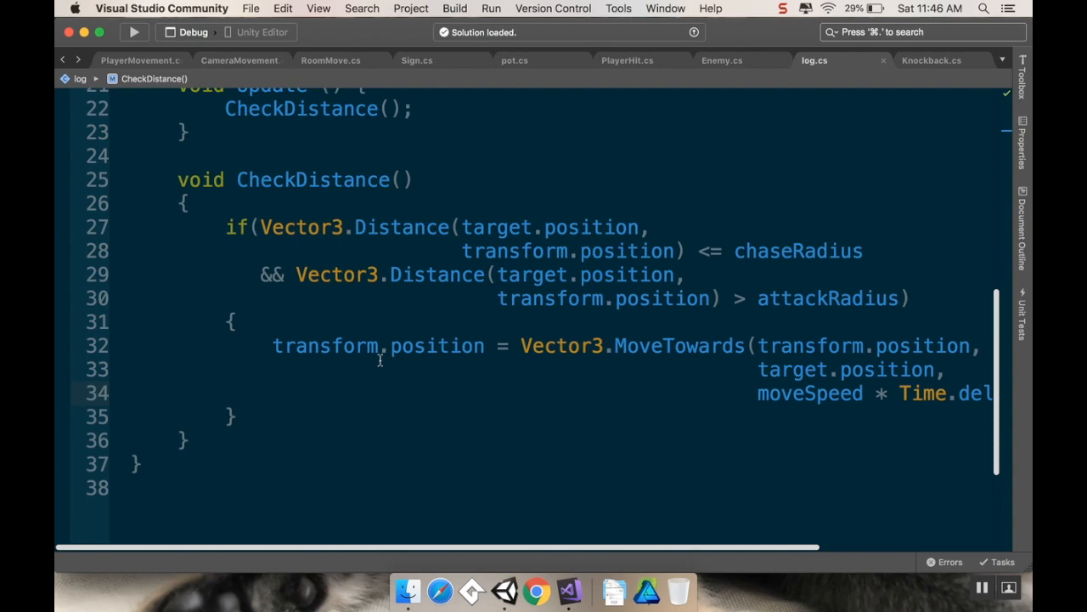
scroll(up, 3)
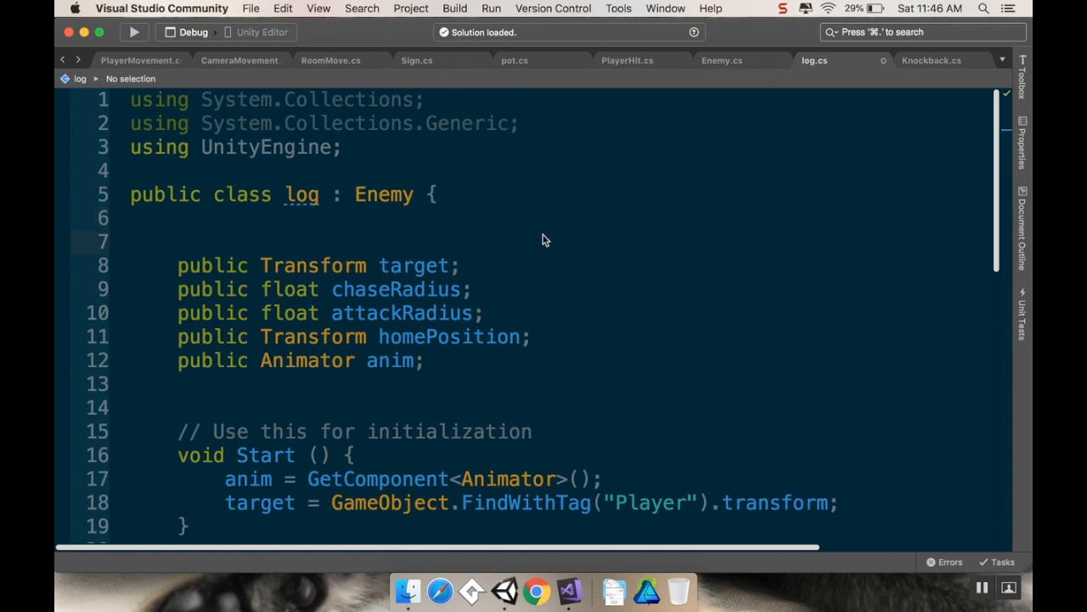
text(private Rigidbody2D)
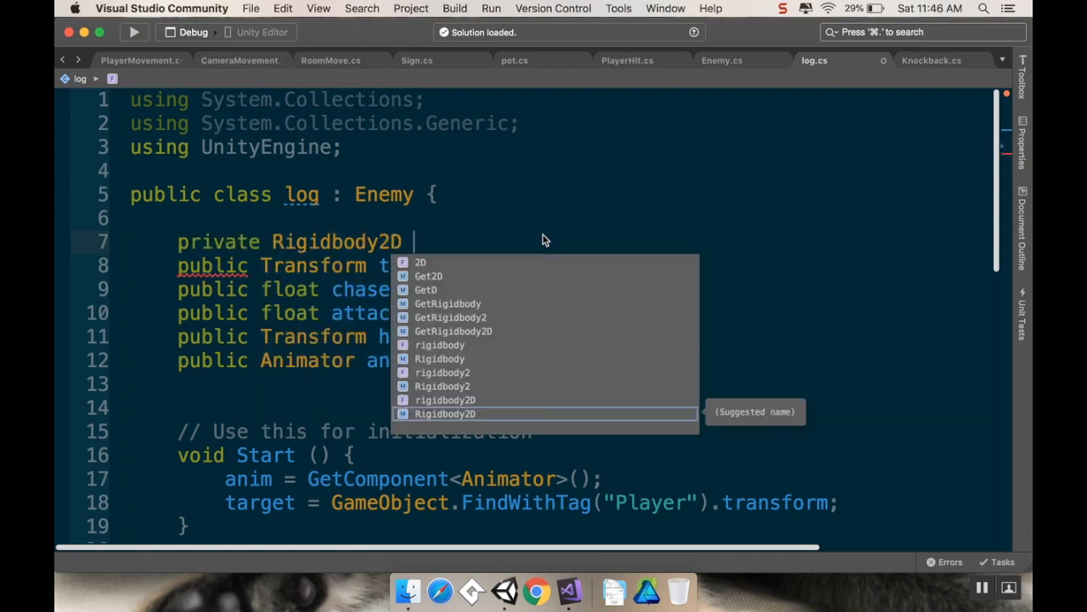
text(myRigidbod)
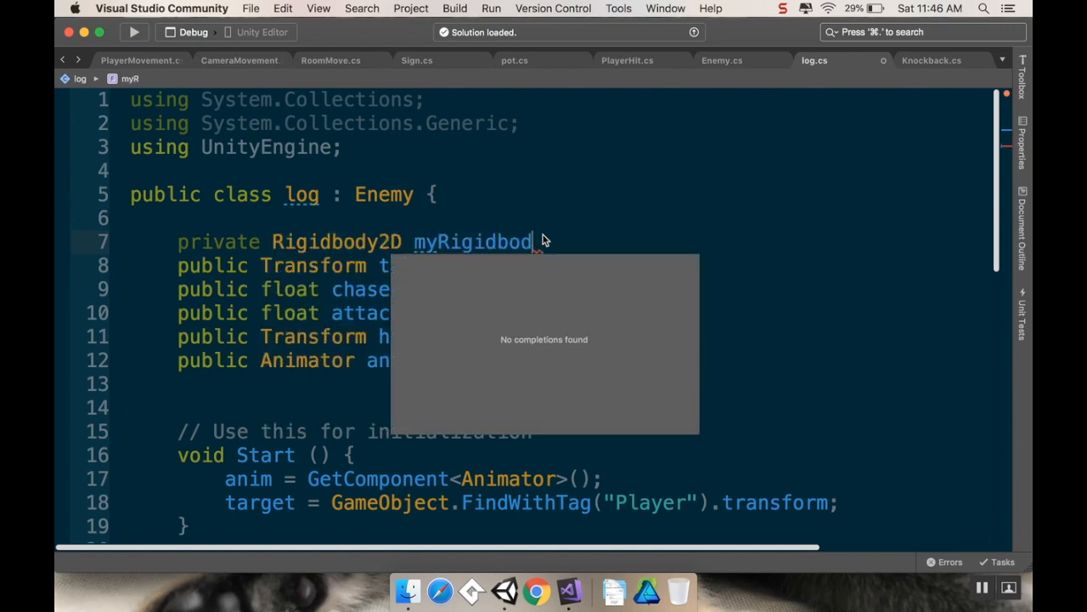
text(;)
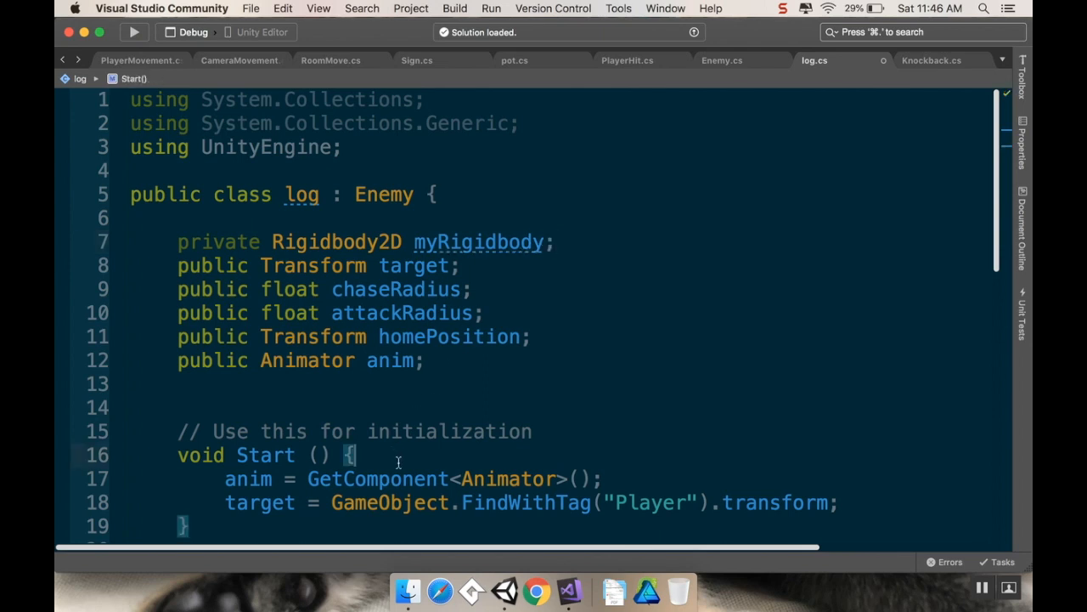
Assign myRigidbody = GetComponent<Rigidbody2D>() inside Start
text(myRigidbody = GetComponent<>)
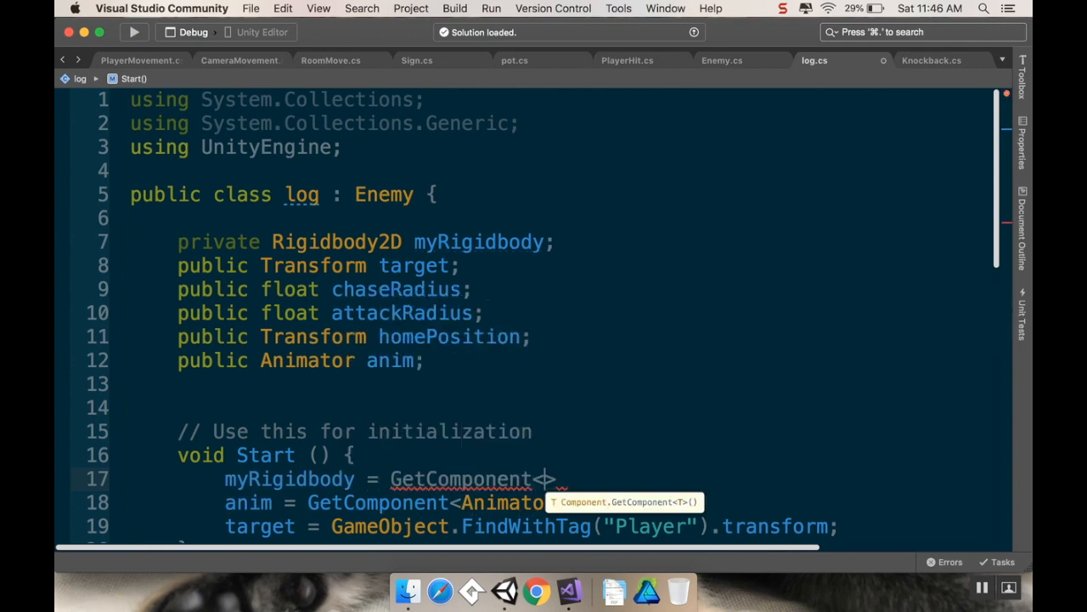
text(Rigidbody2D)
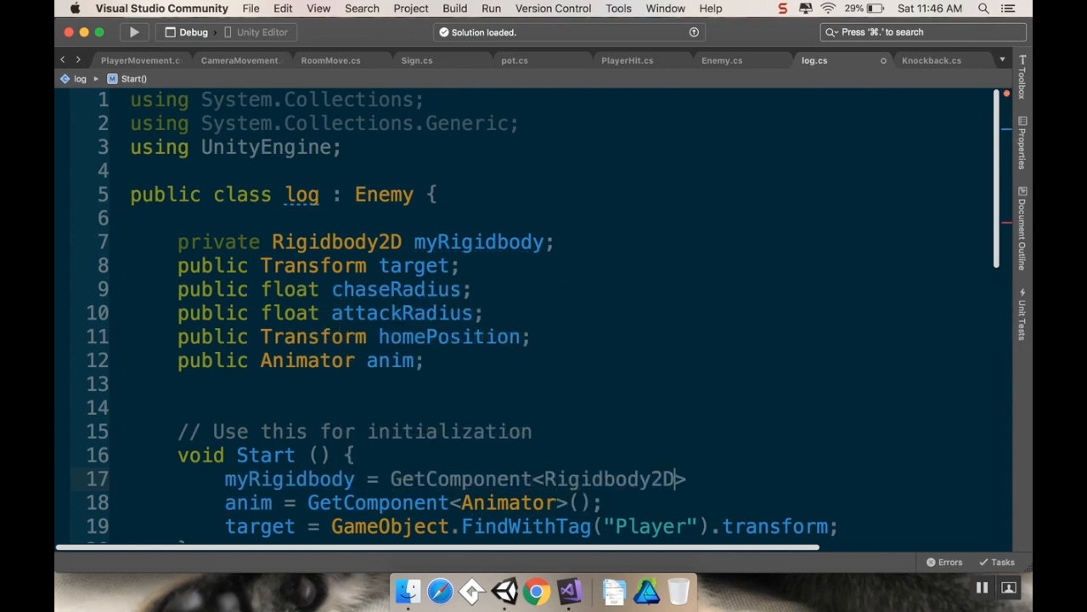
text(>();)
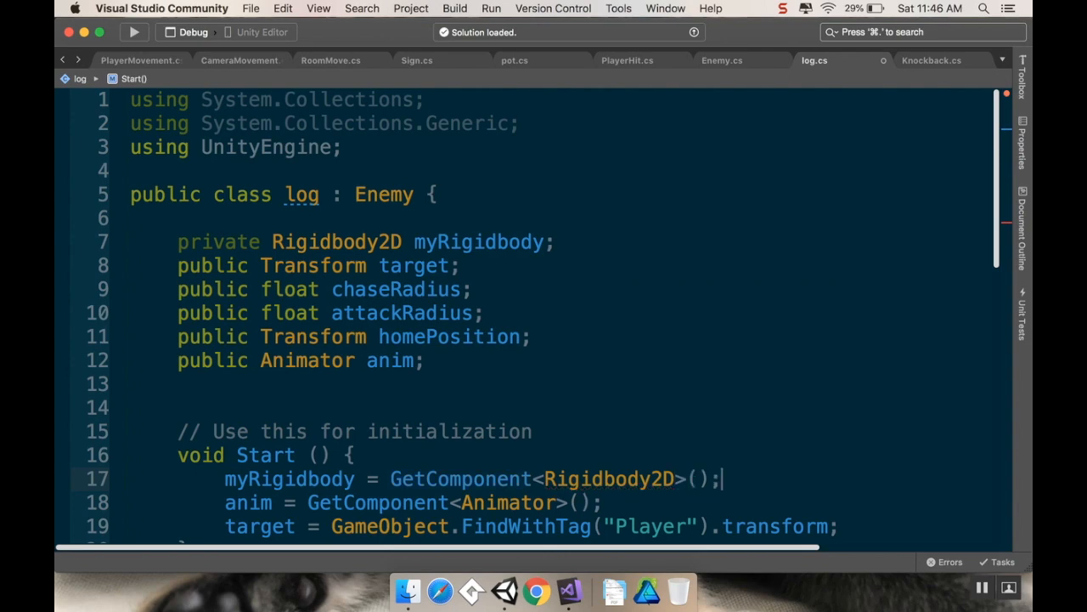
scroll(down, 3)
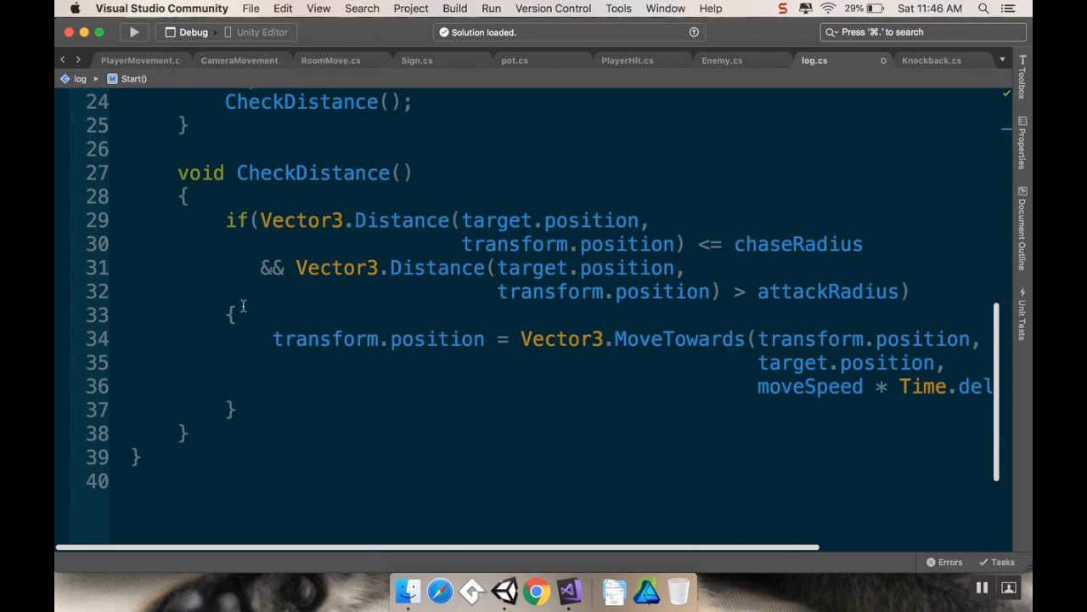
mouse_move(364, 330)
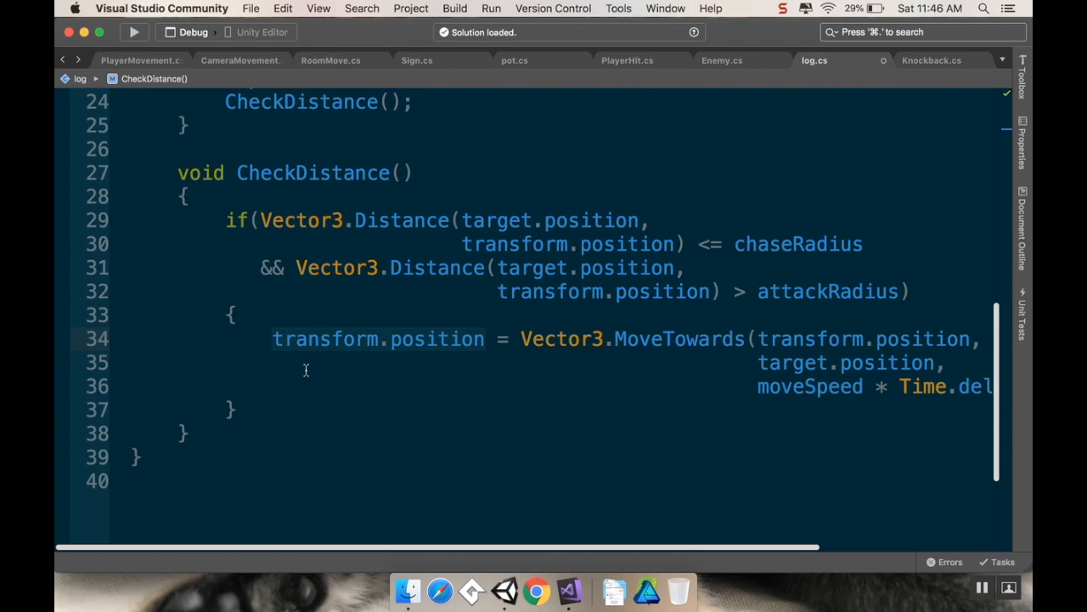
Store the MoveTowards result in 'Vector3 temp' and add myRigidbody.MovePosition(temp)
text(Vect)
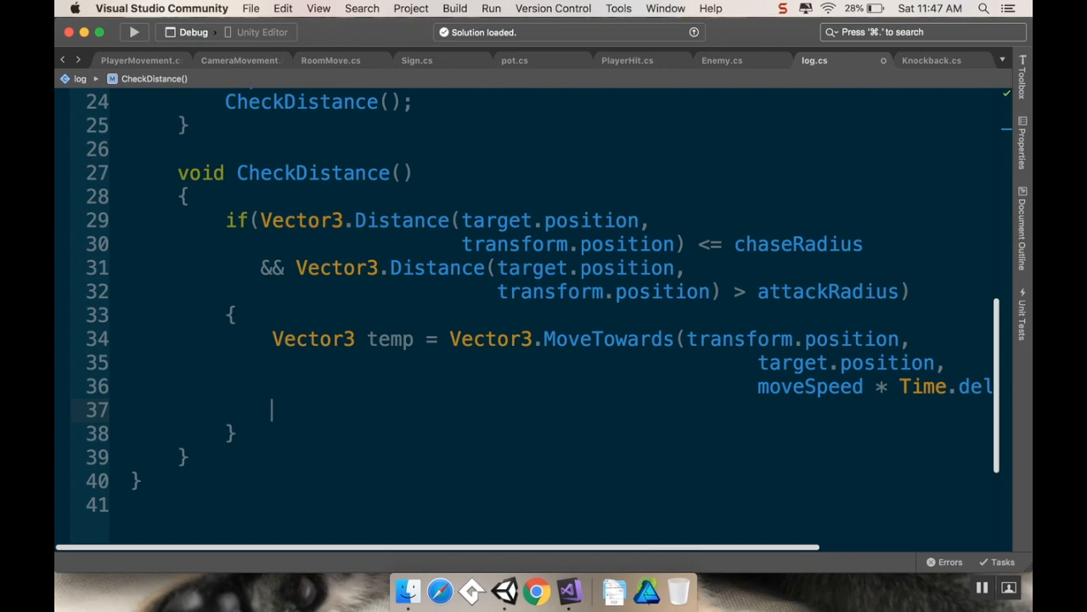
mouse_move(358, 328)
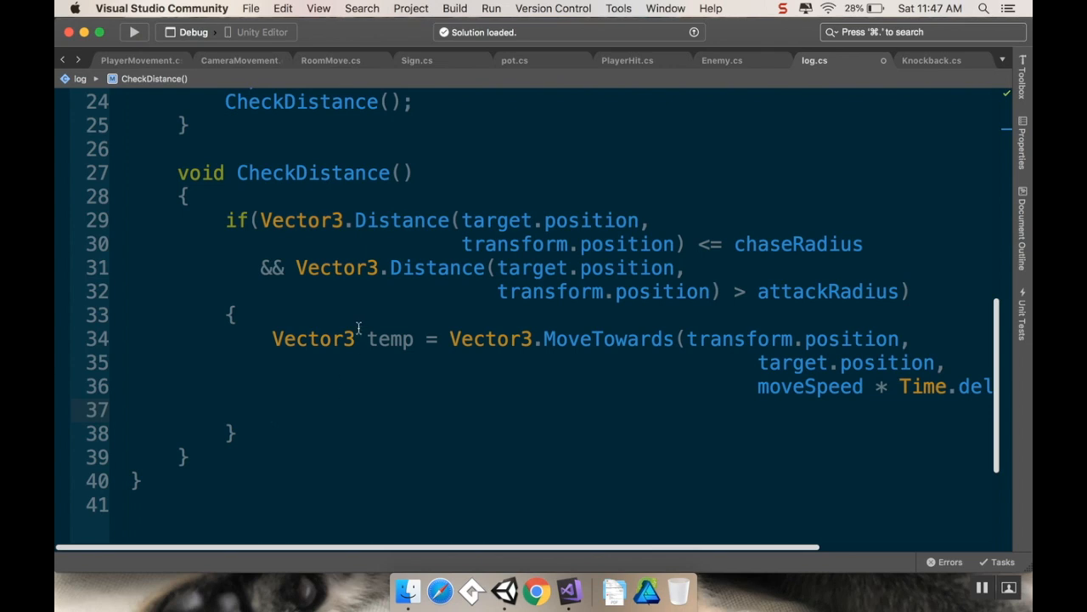
mouse_move(473, 165)
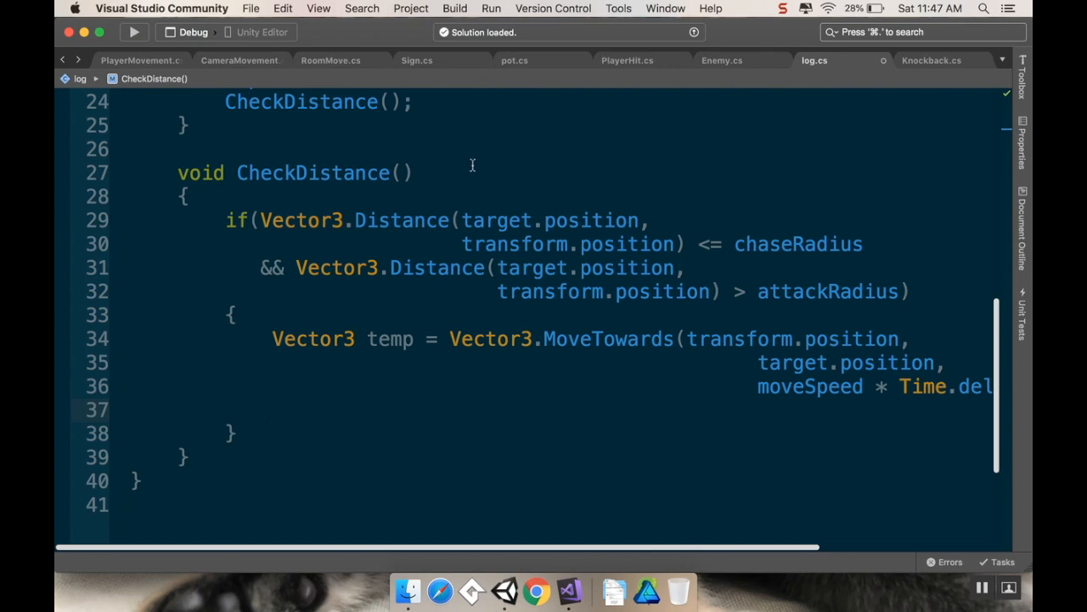
click(138, 60)
text(myRigidbody.)
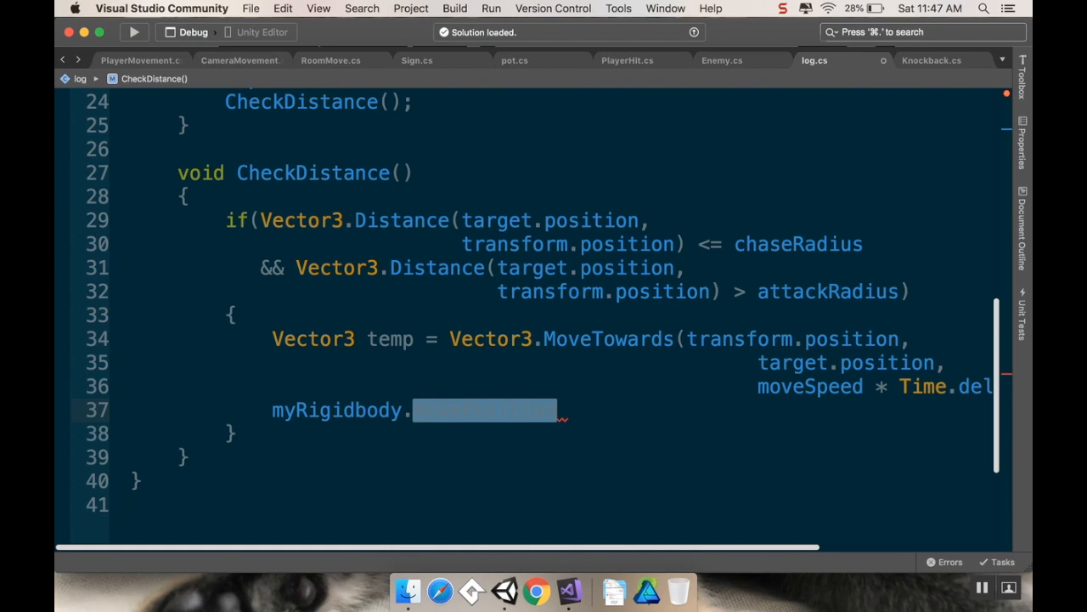
text(MovePosition(temp);)
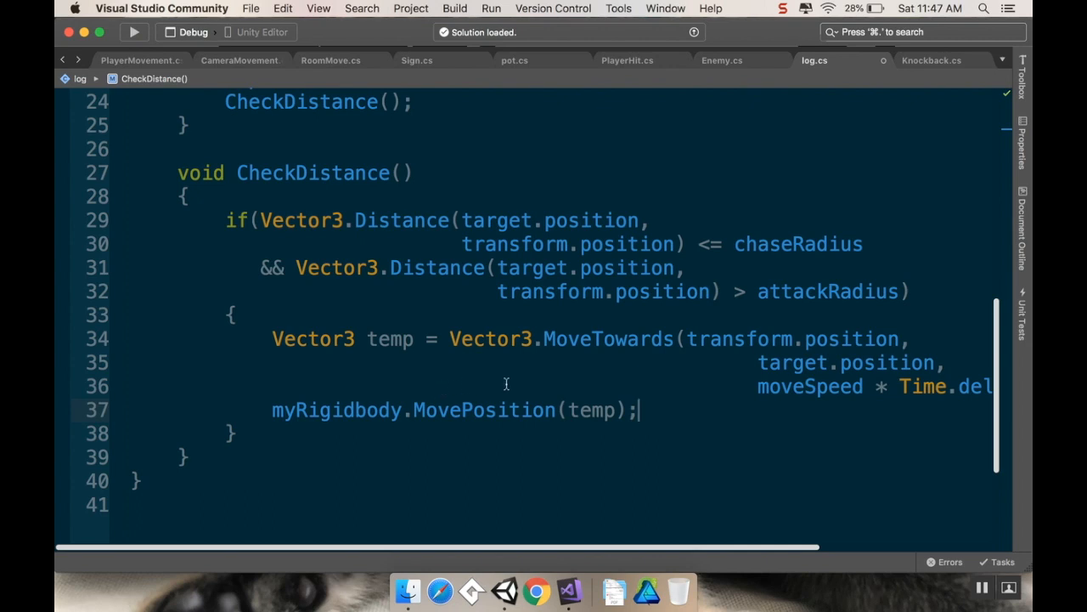
mouse_move(506, 386)
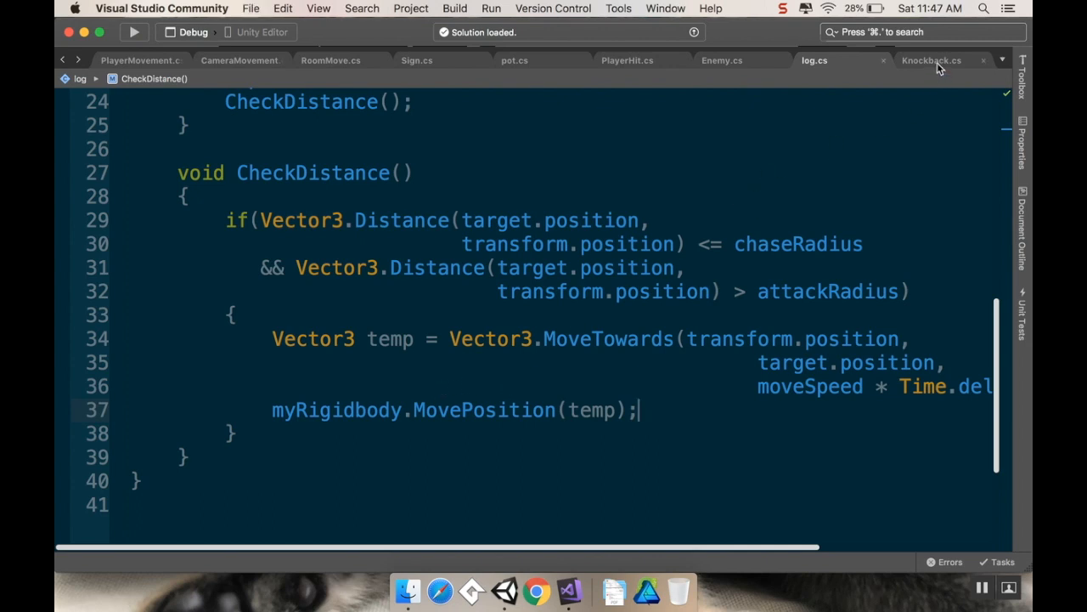
mouse_move(932, 61)
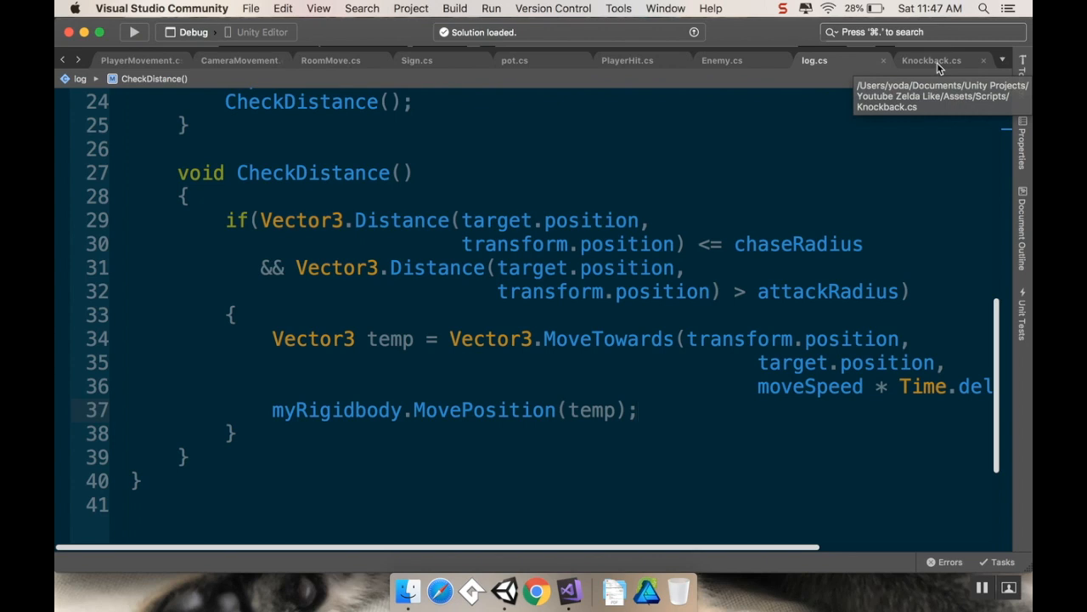
In Knockback.cs, delete the bodyType Dynamic line and KnockCo's Debug.Log lines
click(639, 409)
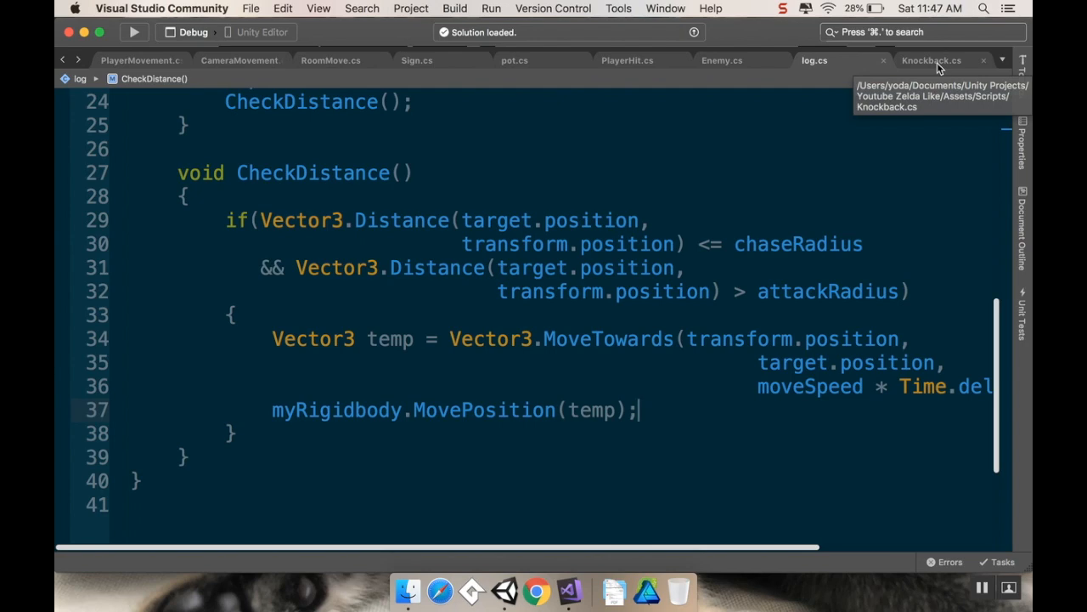
click(931, 61)
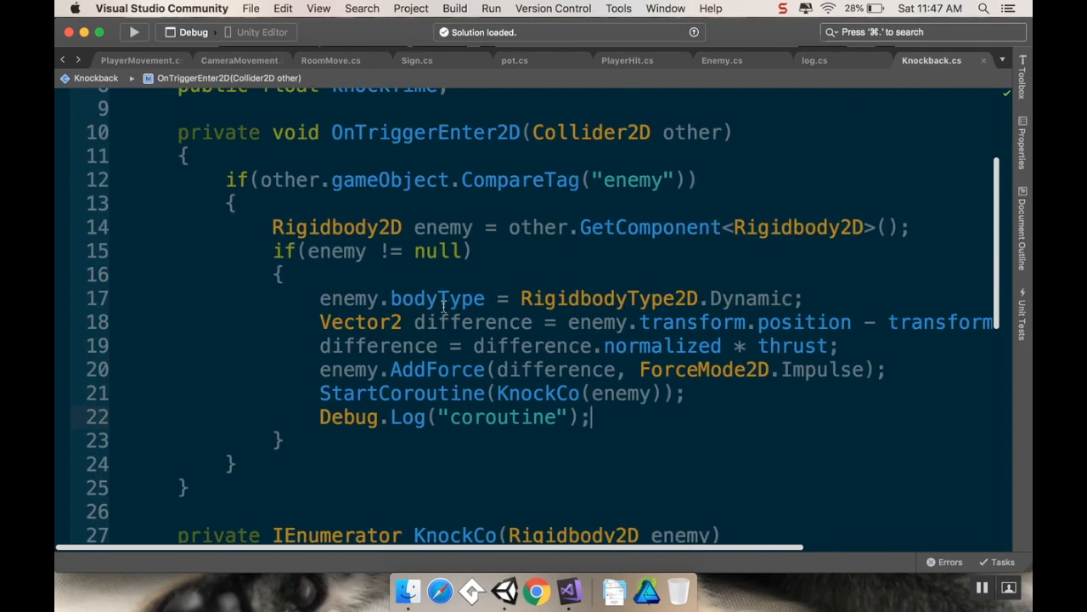
click(173, 306)
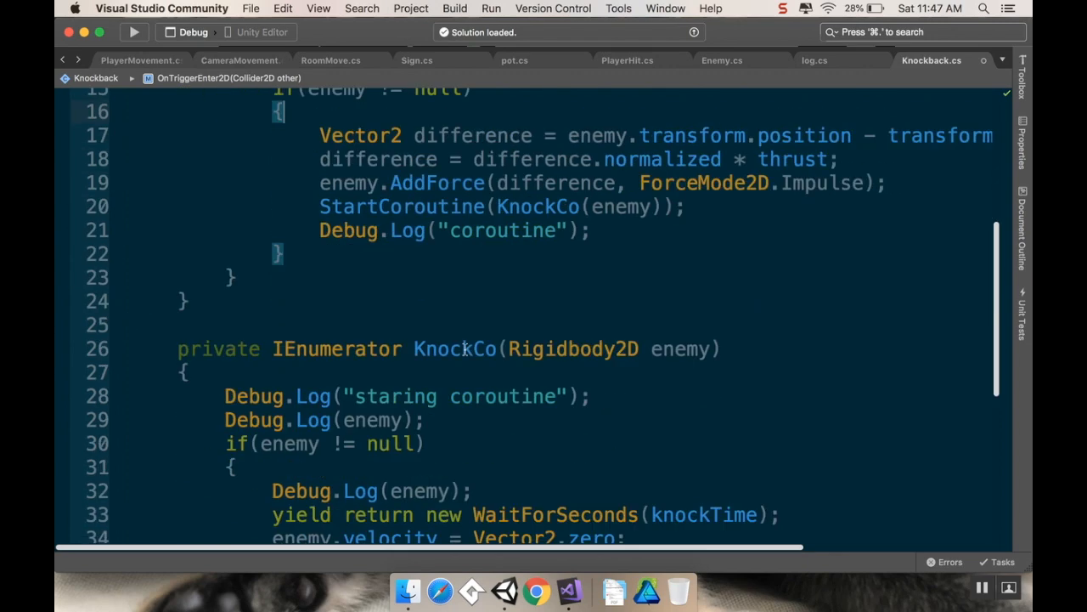
scroll(down, 3)
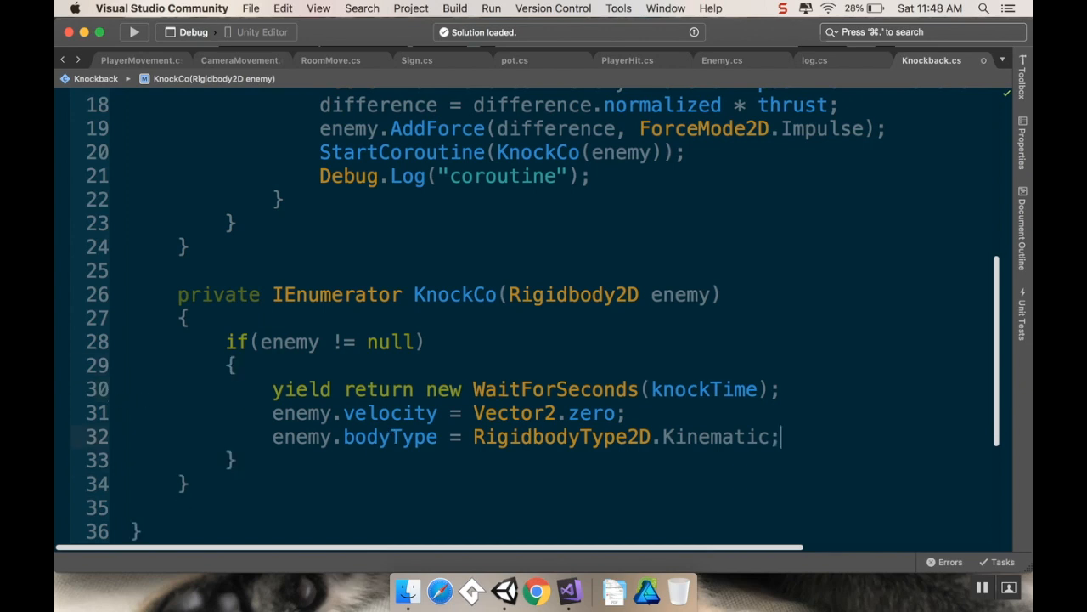
mouse_move(463, 437)
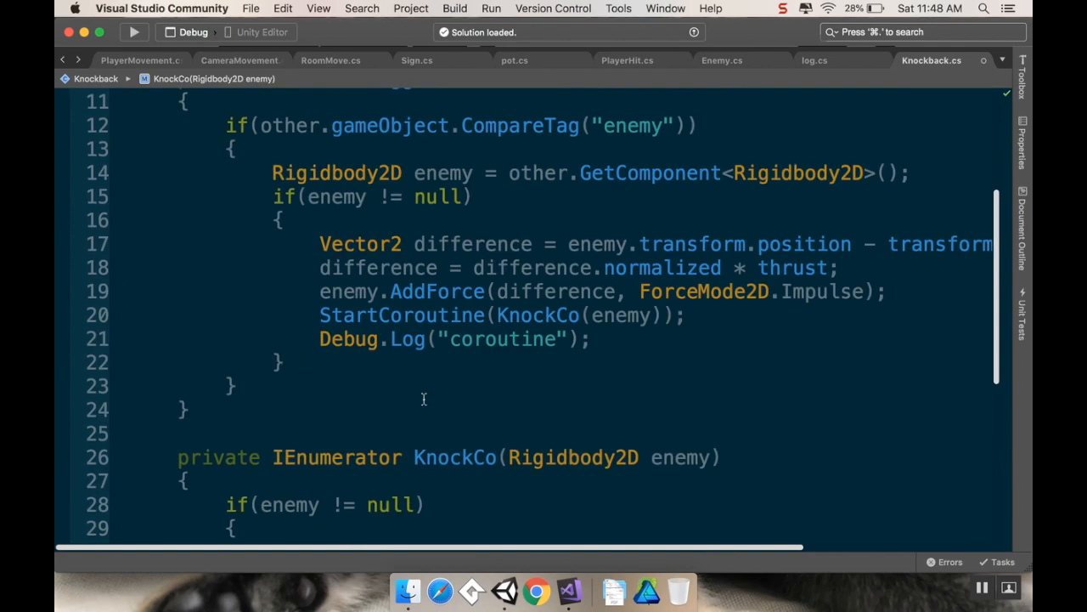
mouse_move(366, 222)
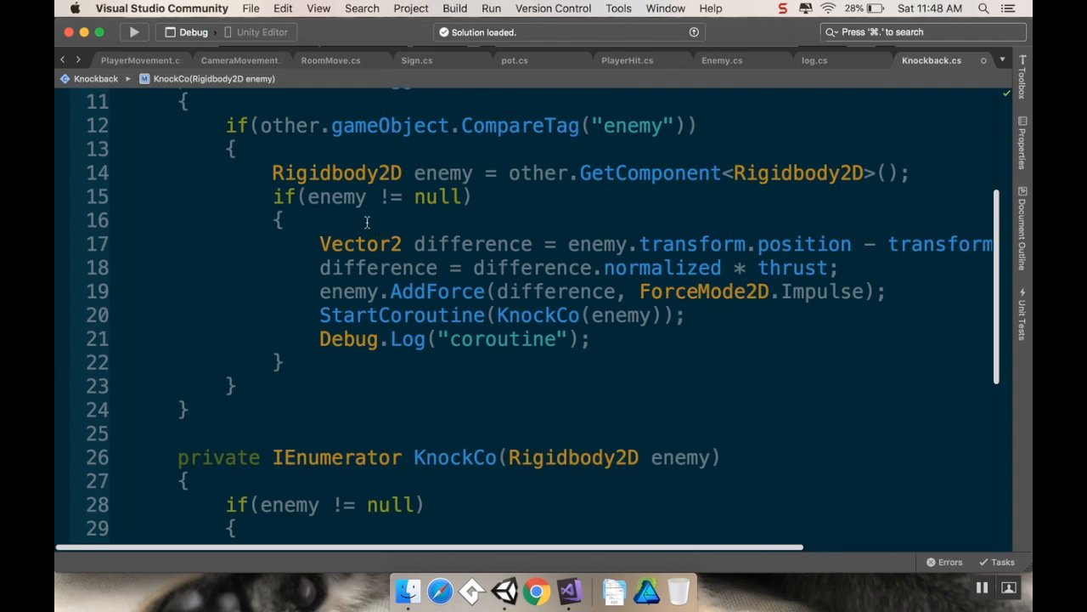
scroll(down, 3)
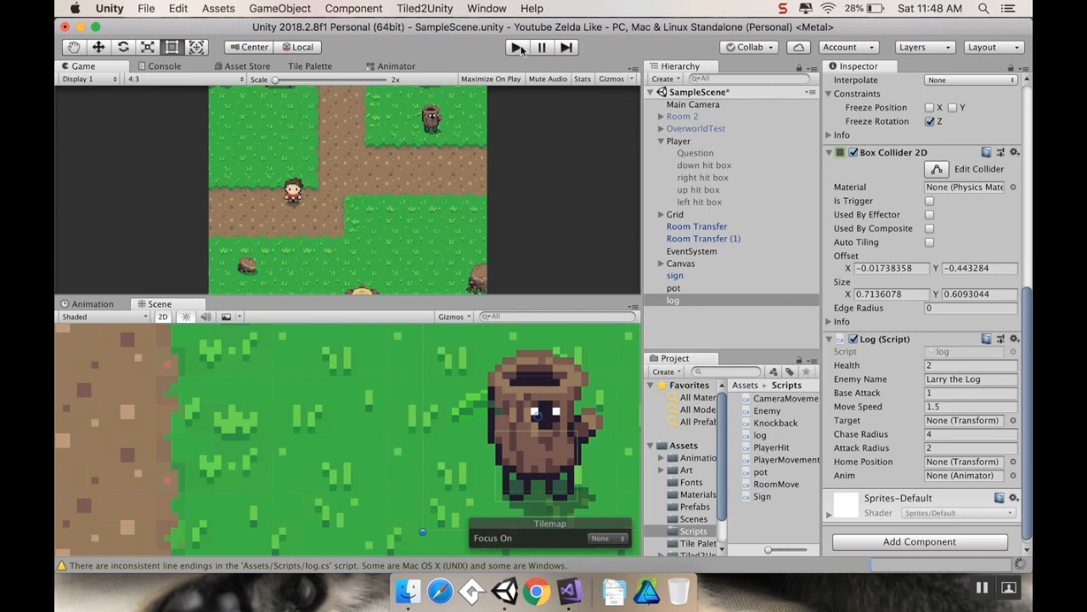
Press Play to run the game with the updated log and Knockback scripts
click(517, 47)
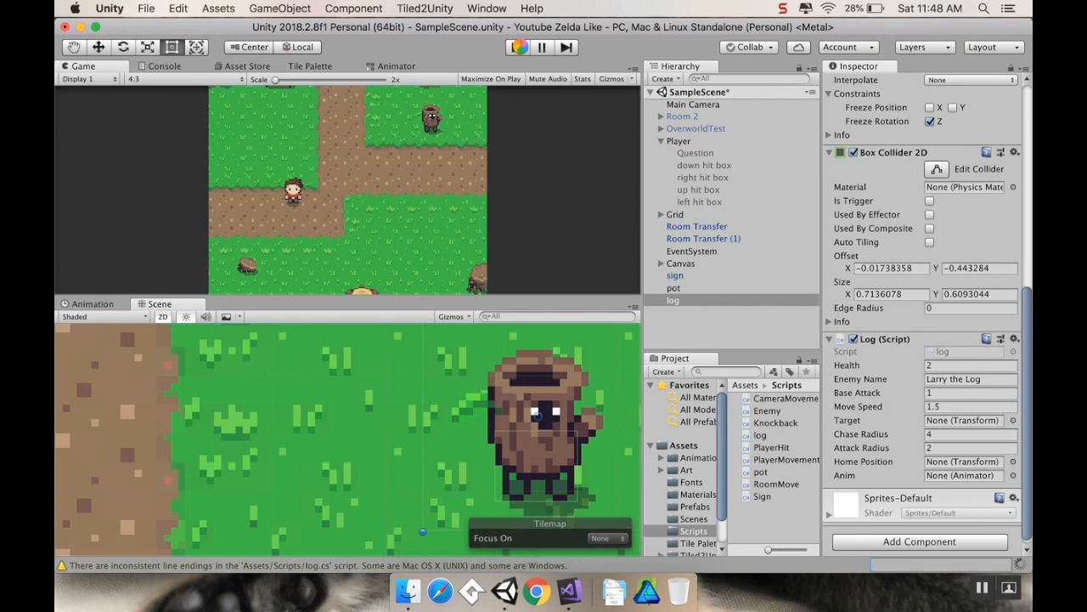
click(517, 47)
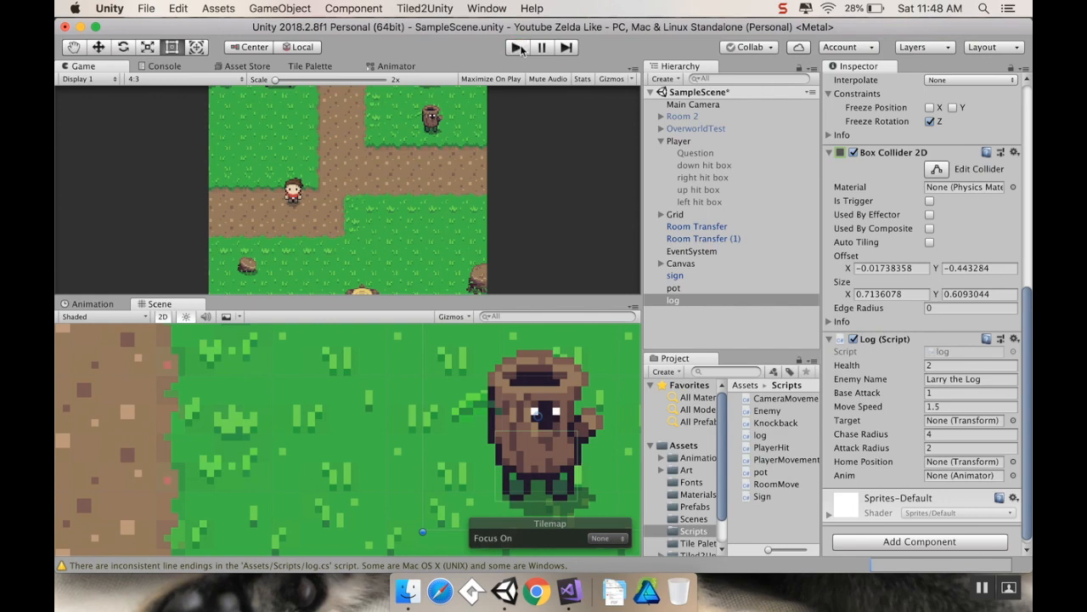
click(517, 47)
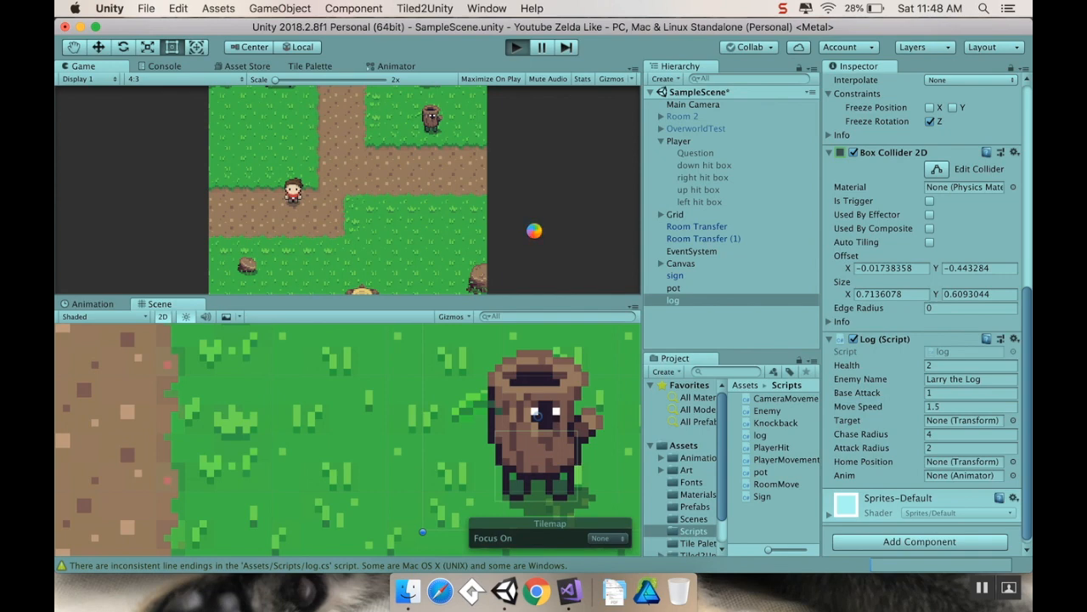
click(515, 47)
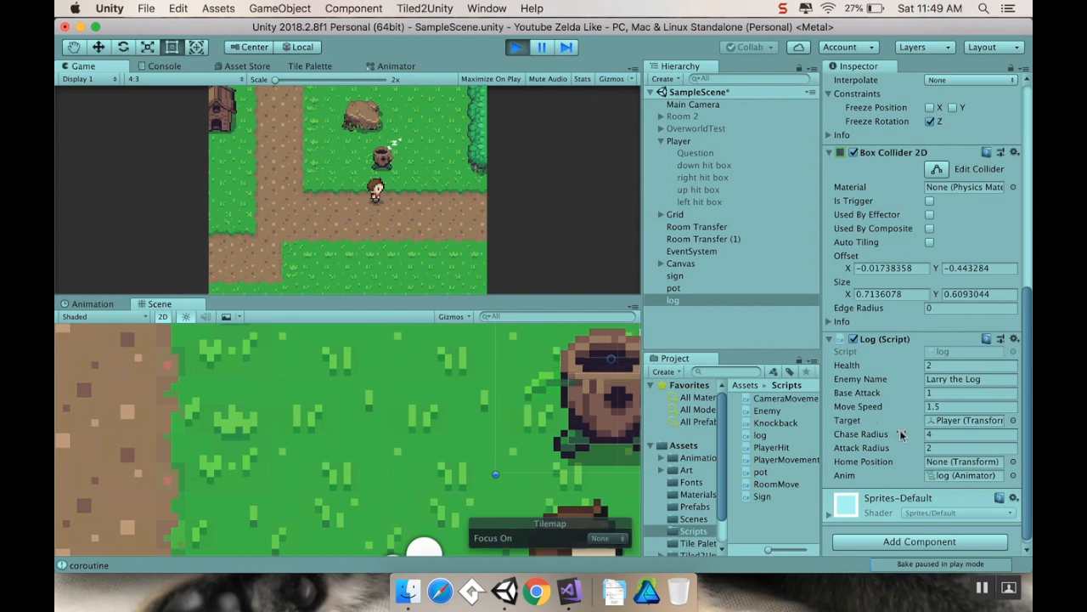
Enter 1.2 as Attack Radius in the log's Log (Script) component
click(968, 447)
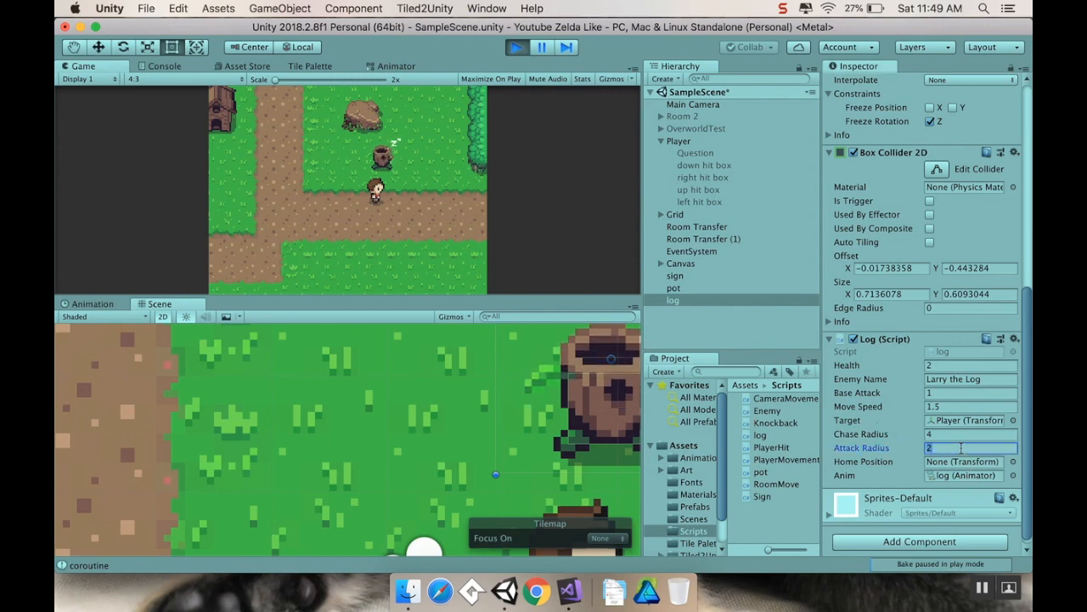
text(1.2)
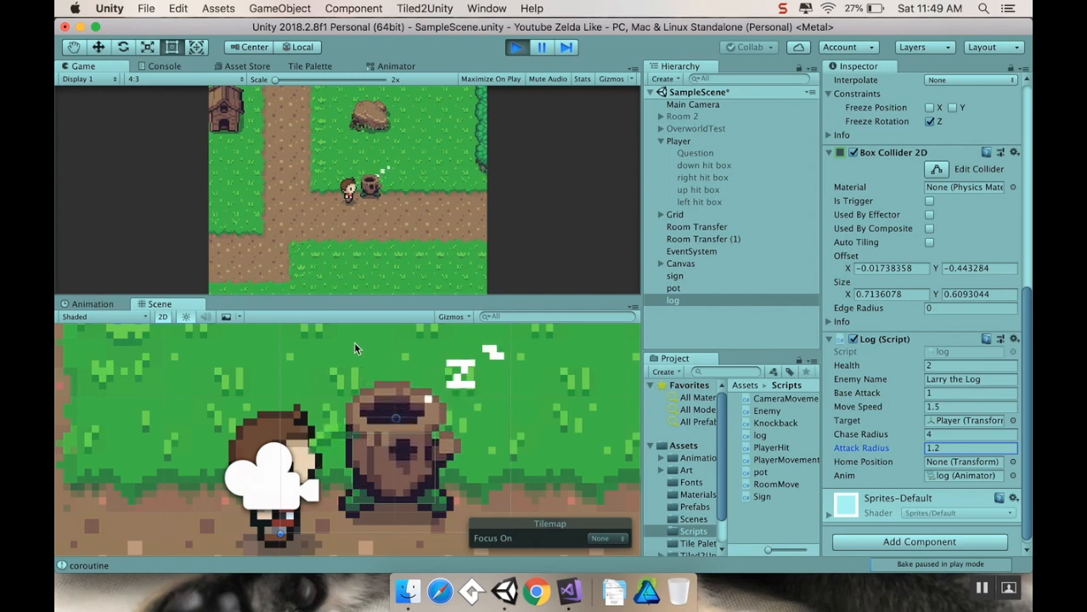
mouse_move(440, 450)
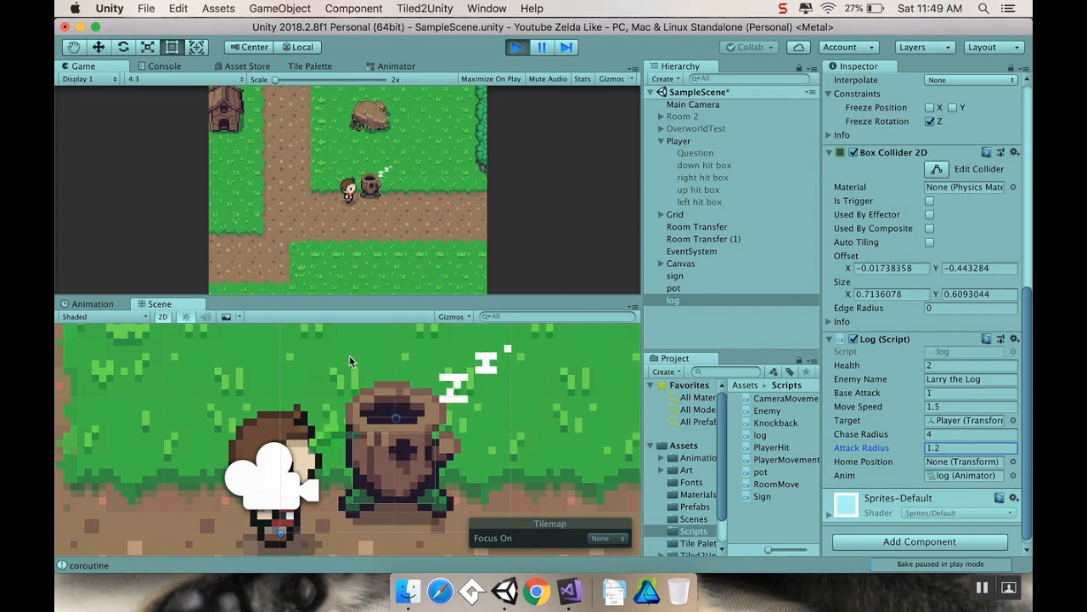
mouse_move(355, 497)
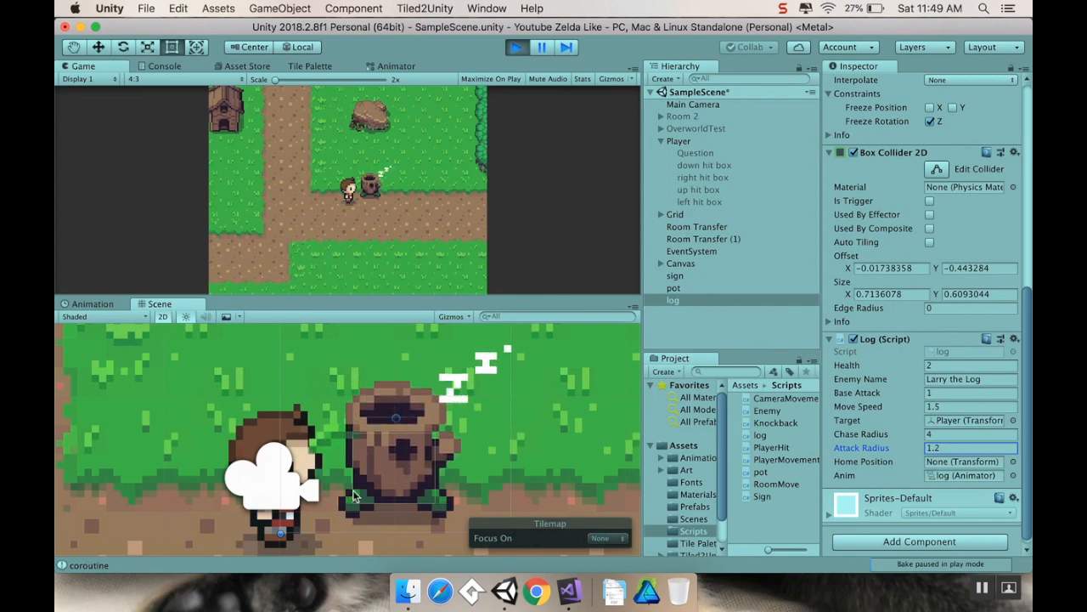
mouse_move(370, 510)
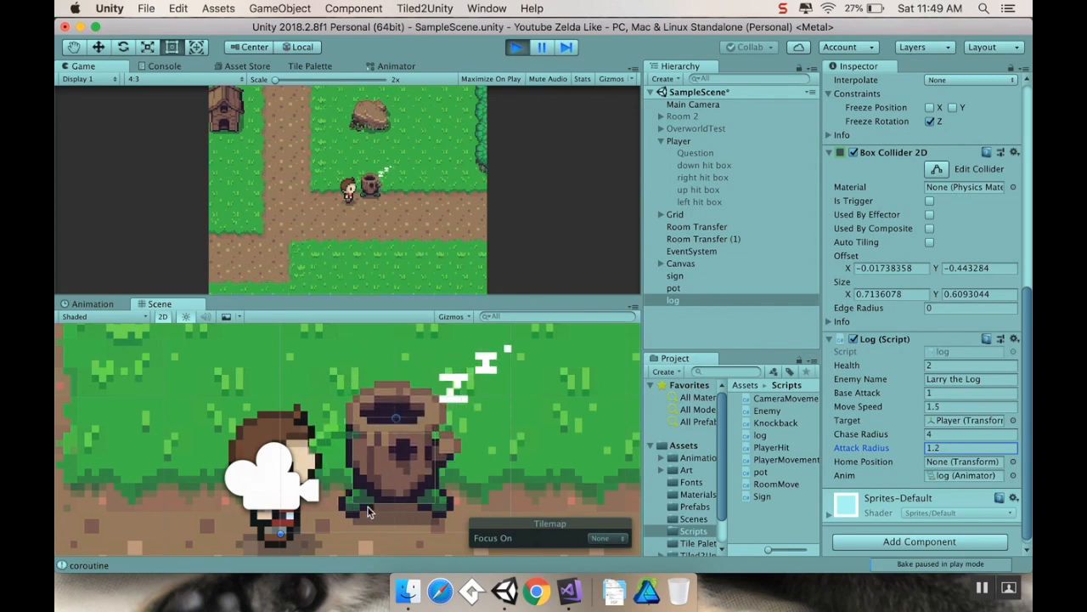